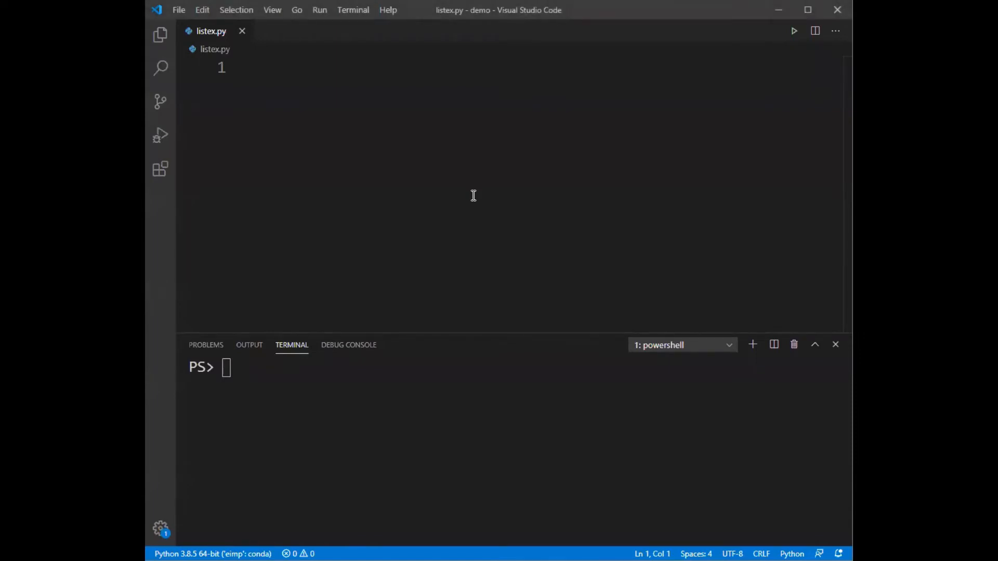
Write l = [] and print(type(l)) in listex.py
text(l = p)
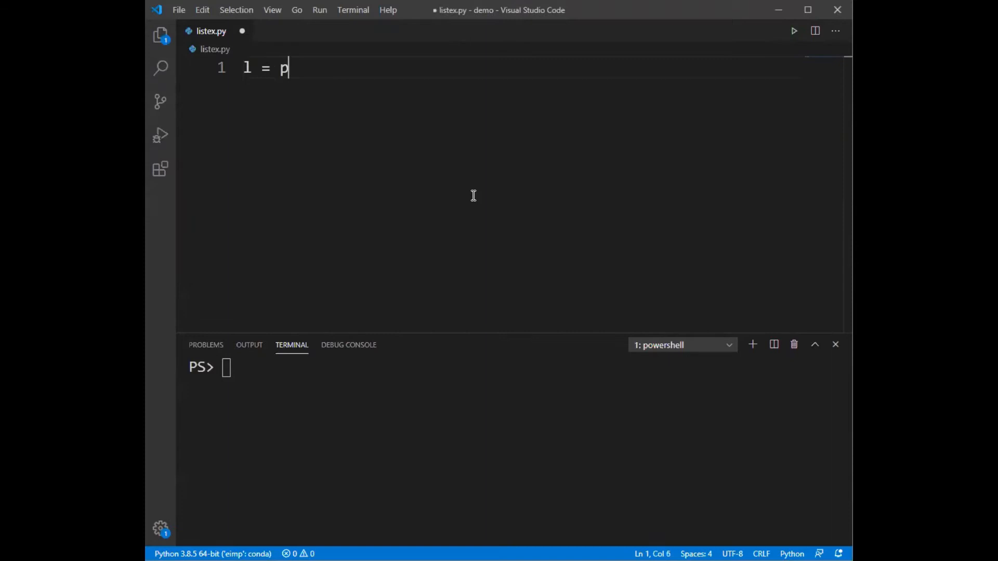
text([])
text(print(type(l)
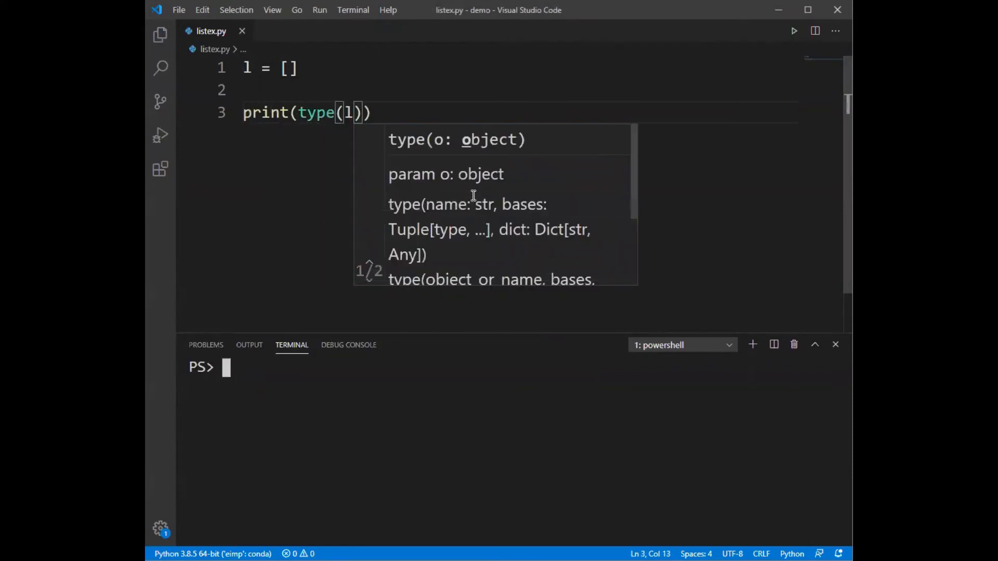
text(p)
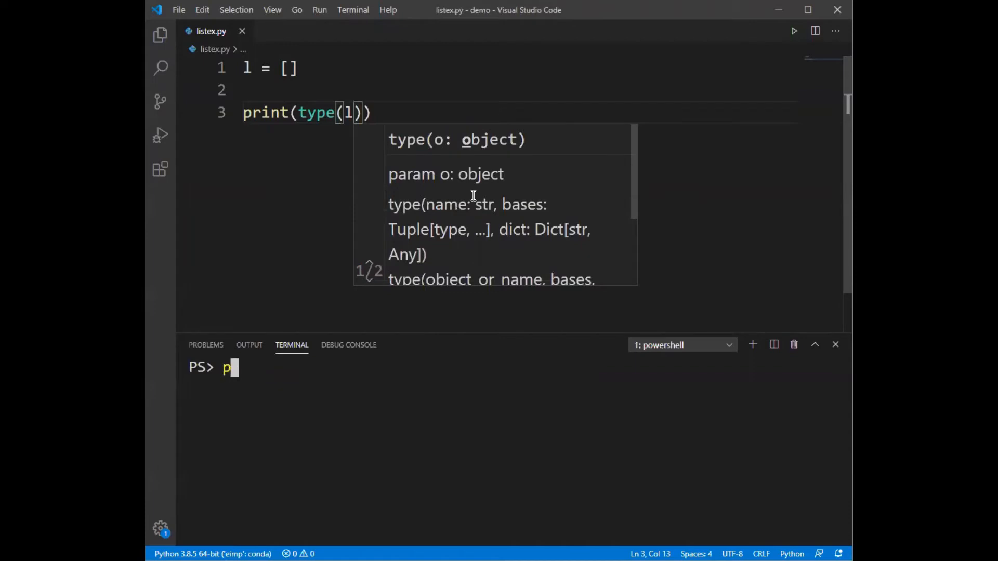
text(ython .\listex.py)
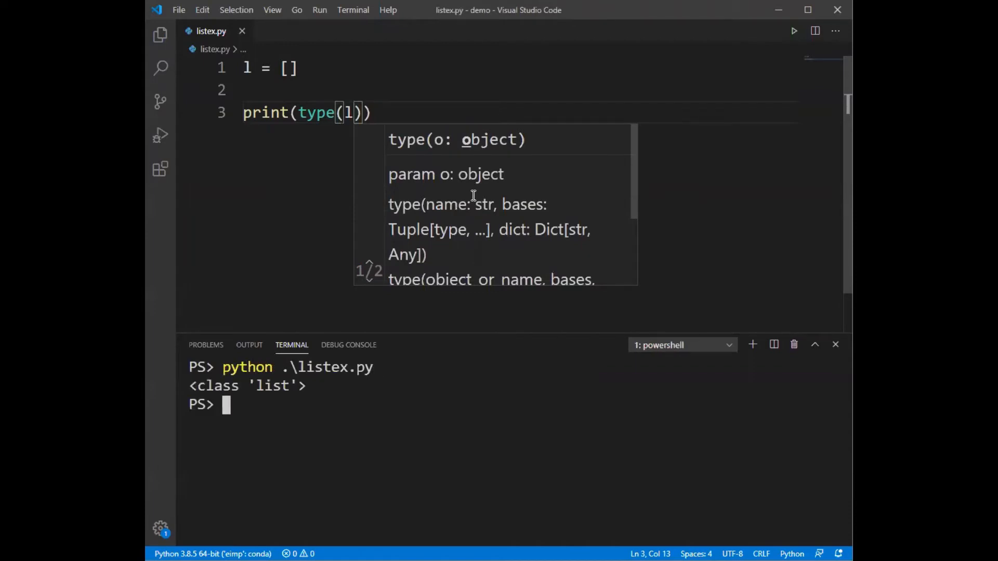
Run python .\listex.py in the terminal, showing <class 'list'>, and hide the file list
click(160, 135)
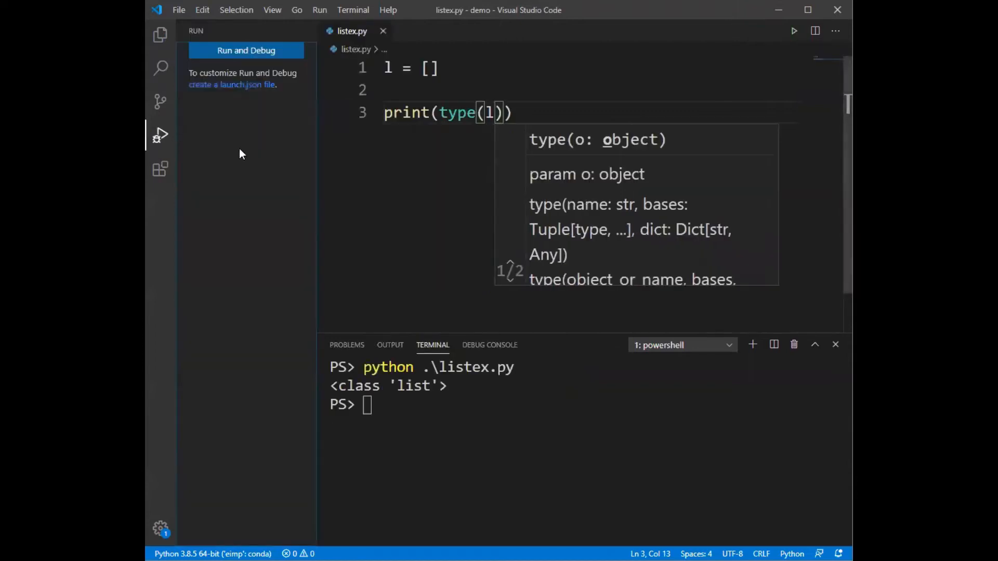
click(160, 33)
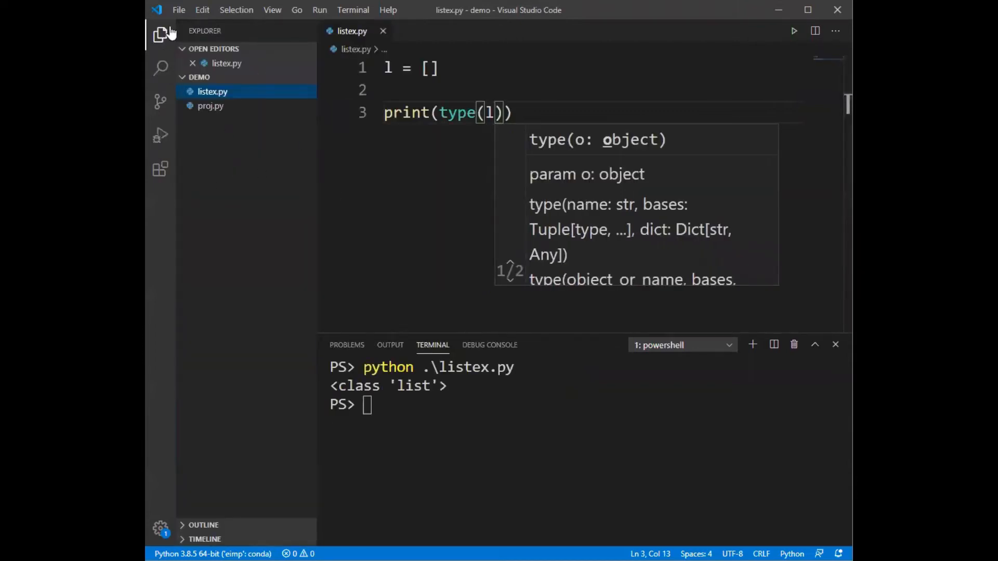
click(160, 34)
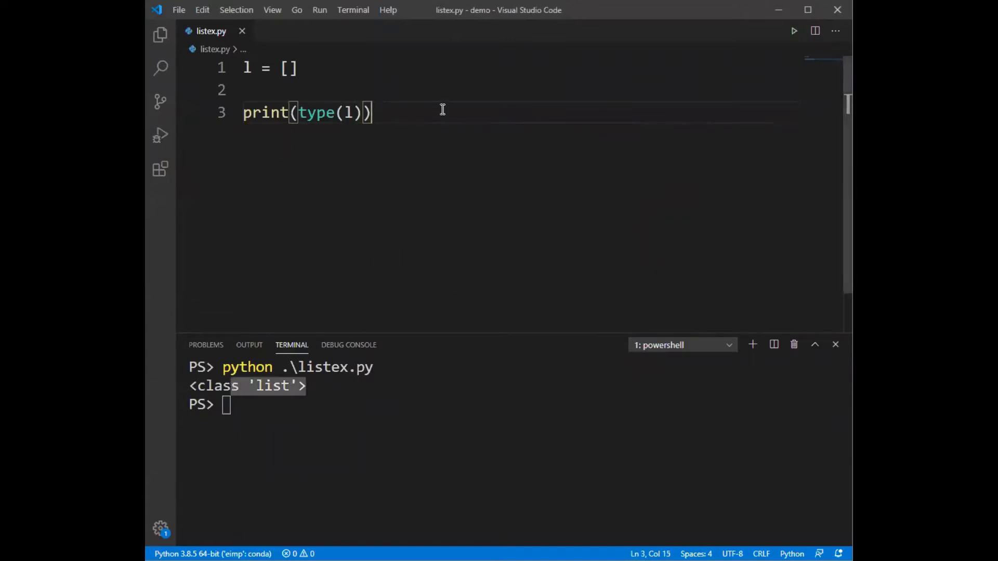
Add l.append(1) through l.append(4) to the list
text(l)
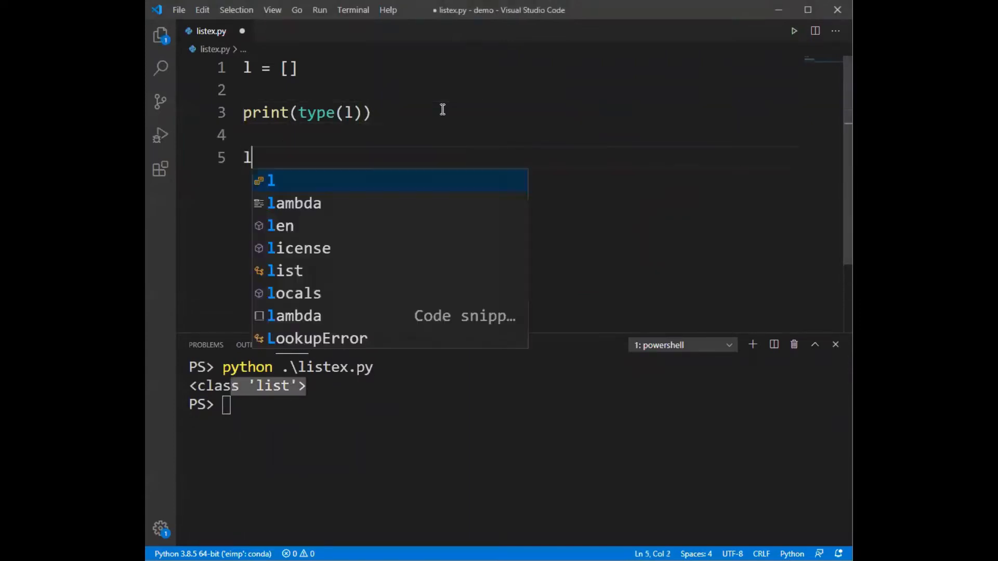
text(.append(1)
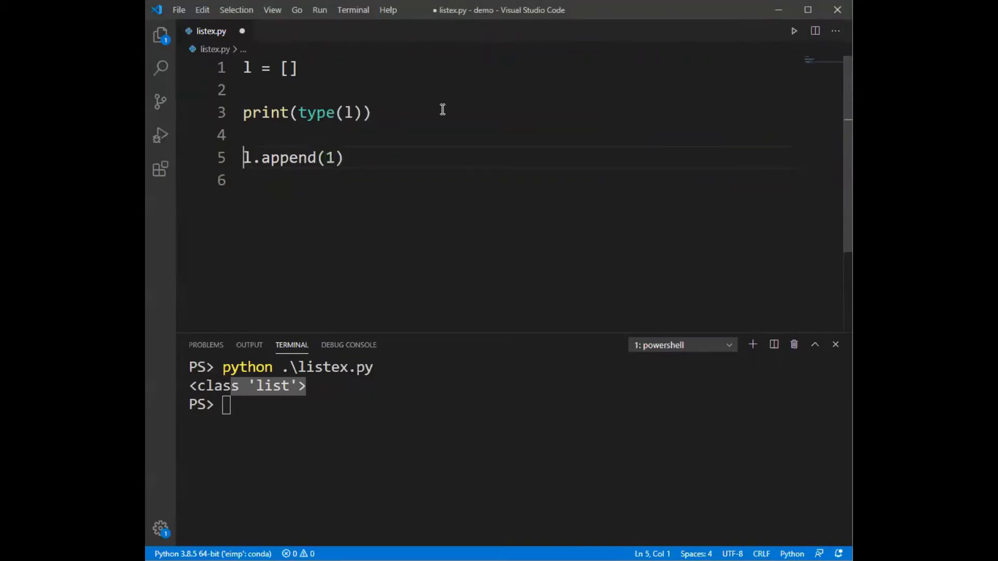
text(l.append(1))
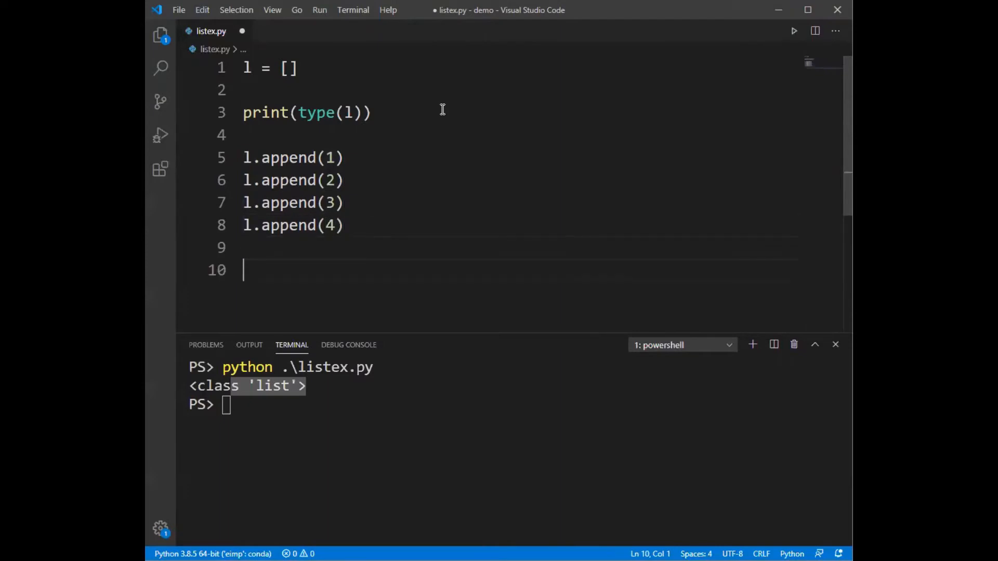
Add print('l: ', l) and rerun the script to show l: [1, 2, 3, 4]
text(print(''))
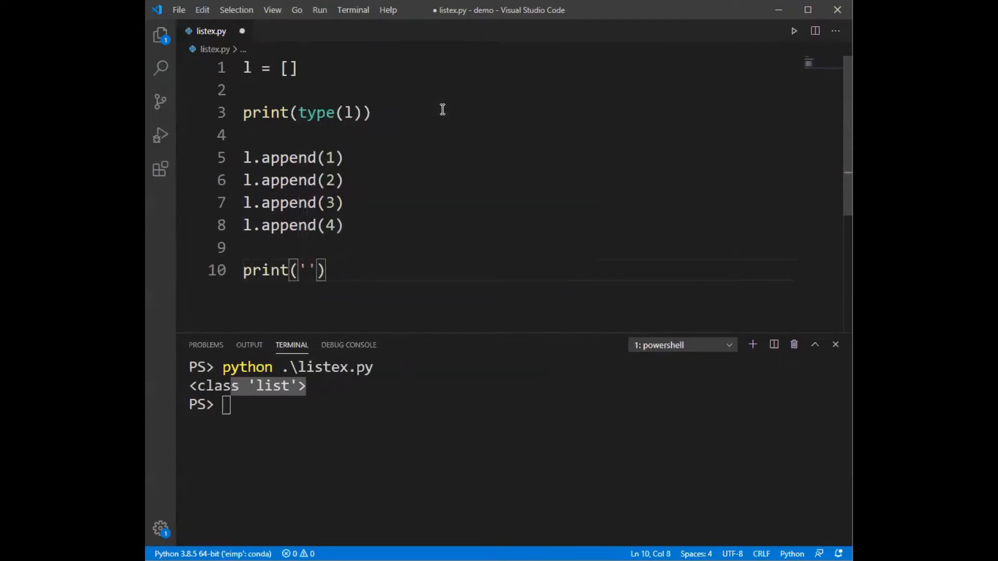
text(l:)
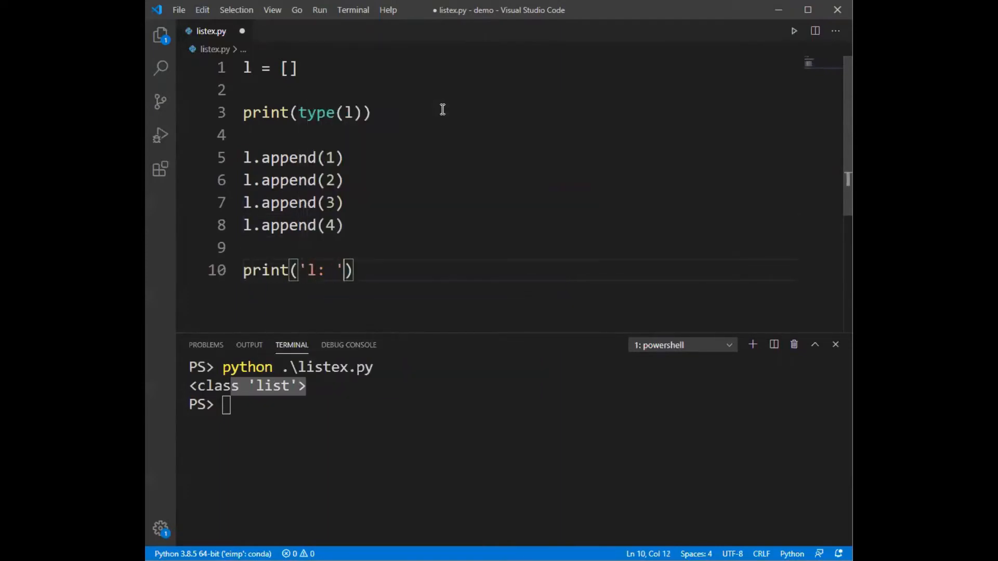
text(, l)
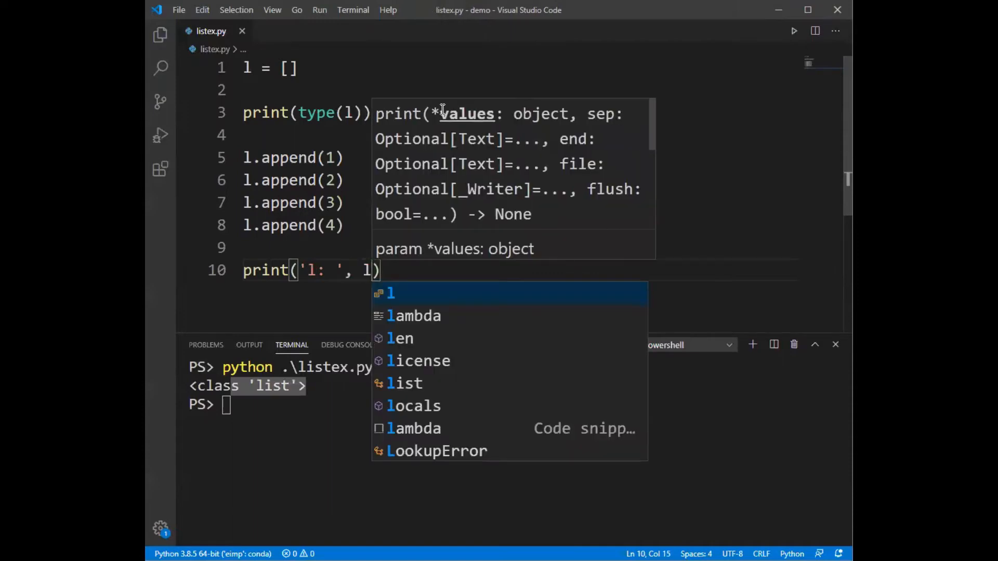
click(301, 271)
text(python .\listex.py)
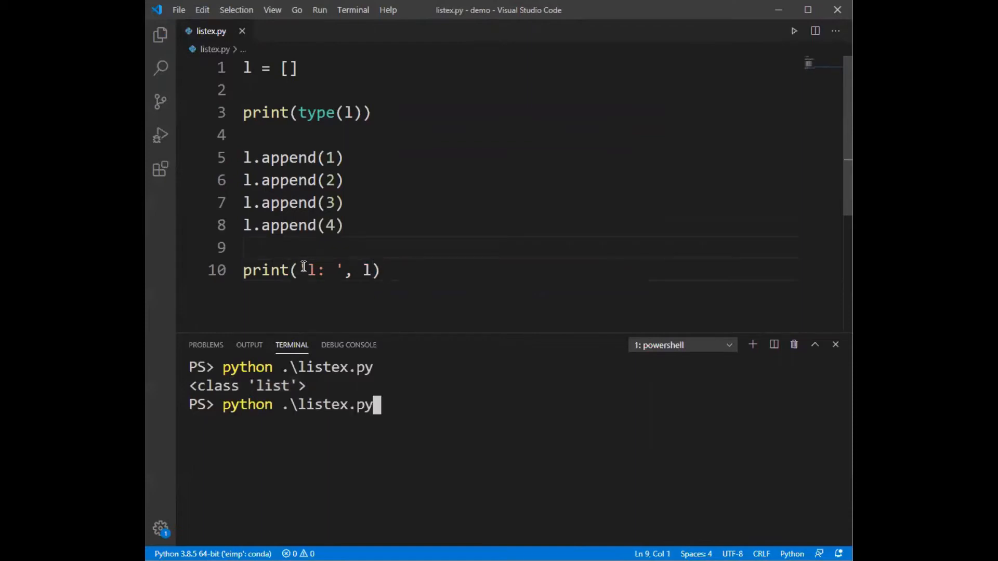
key(Enter)
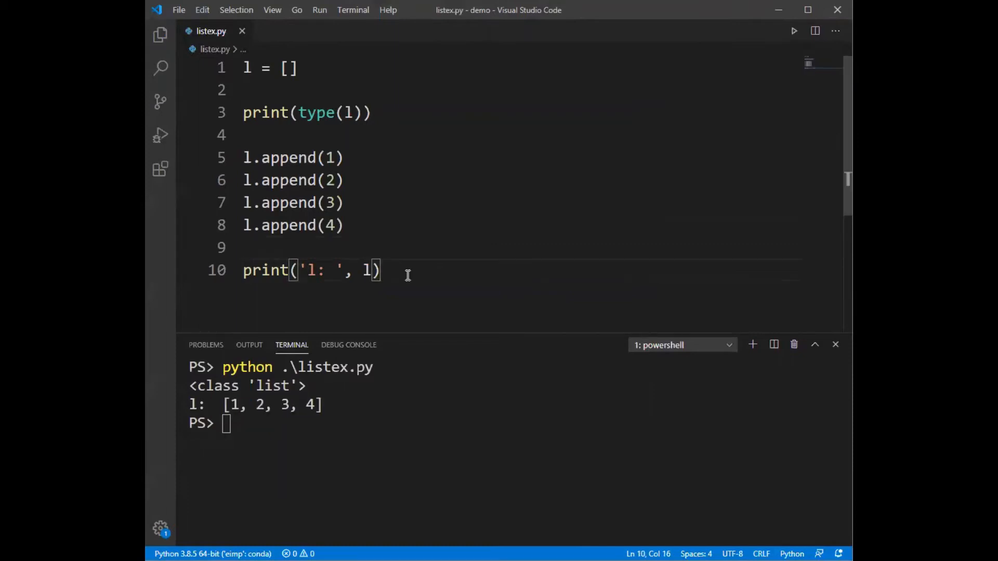
Add l.append(10) and l.remove(10) after the appends
text(.remove()
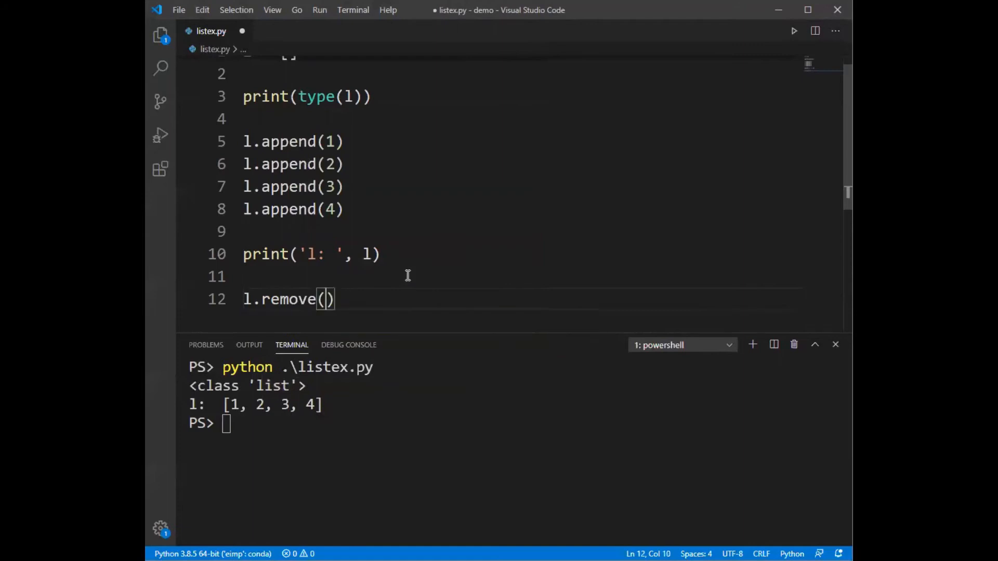
text(2)
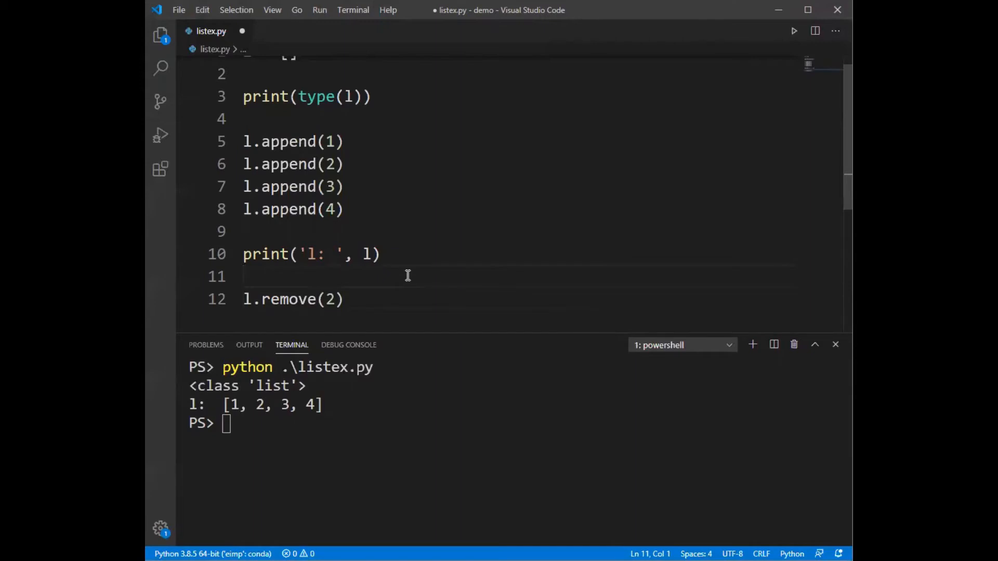
text(l.append()
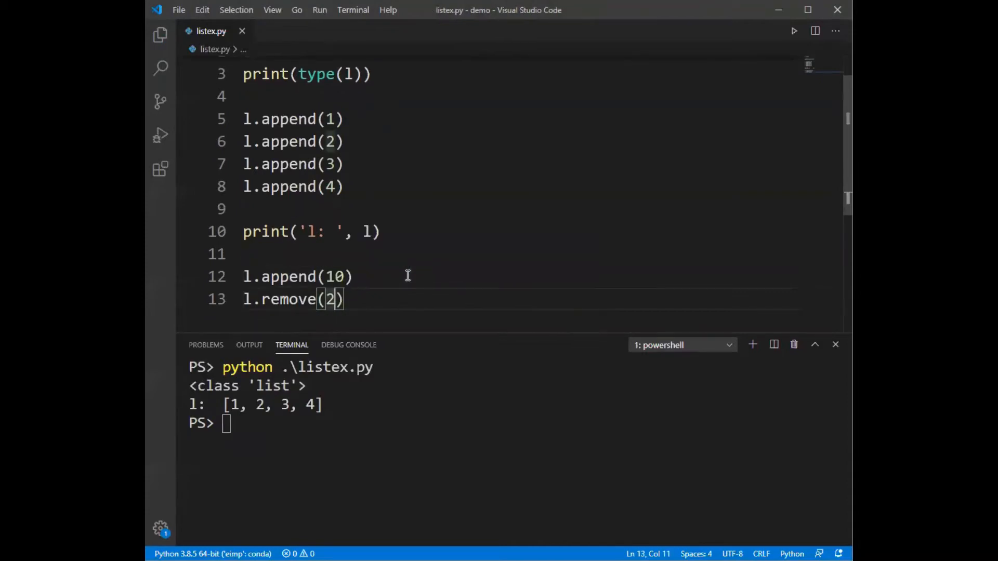
text(10)
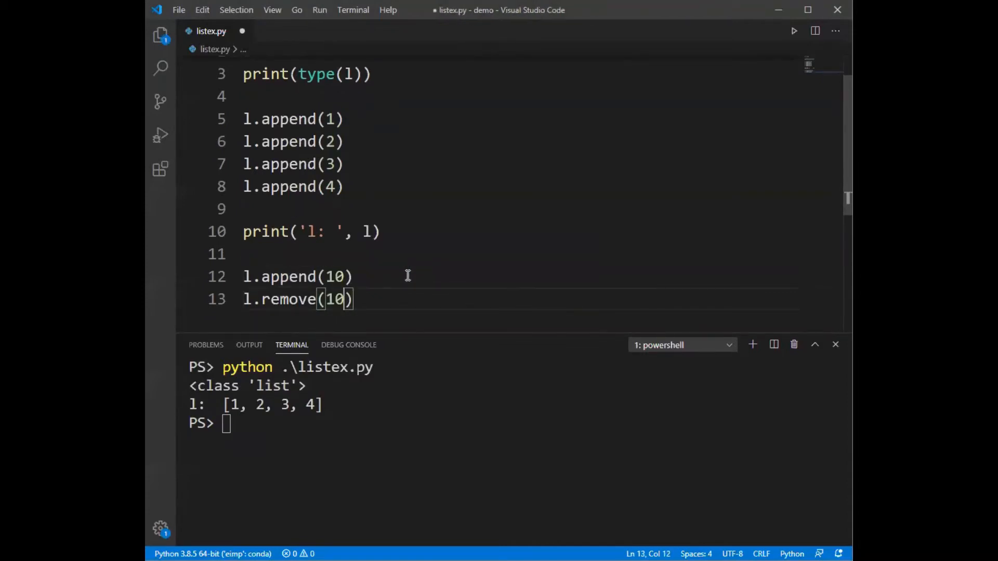
key(Enter)
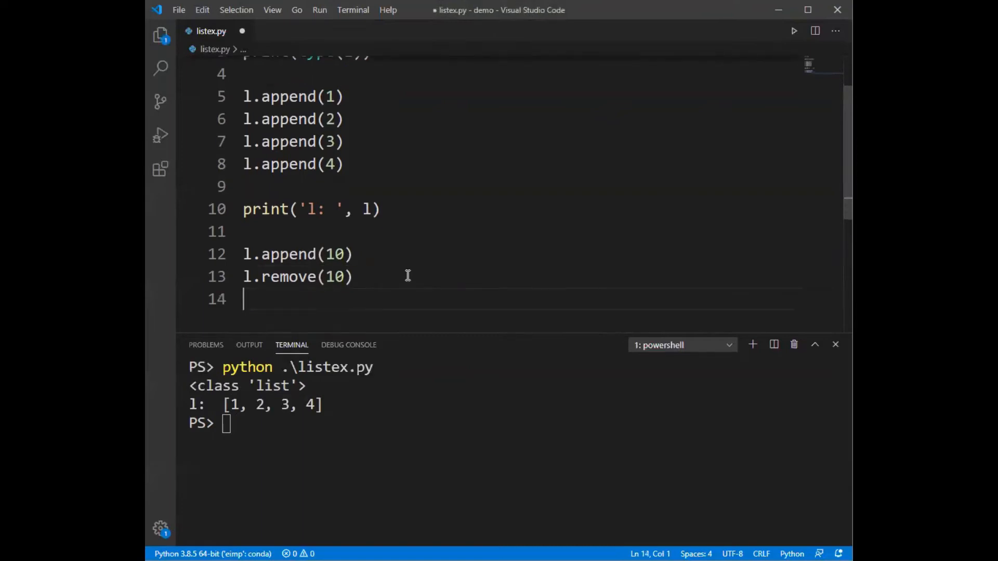
Move print('l: ', l) below them, save and rerun, still getting l: [1, 2, 3, 4]
text(print(')
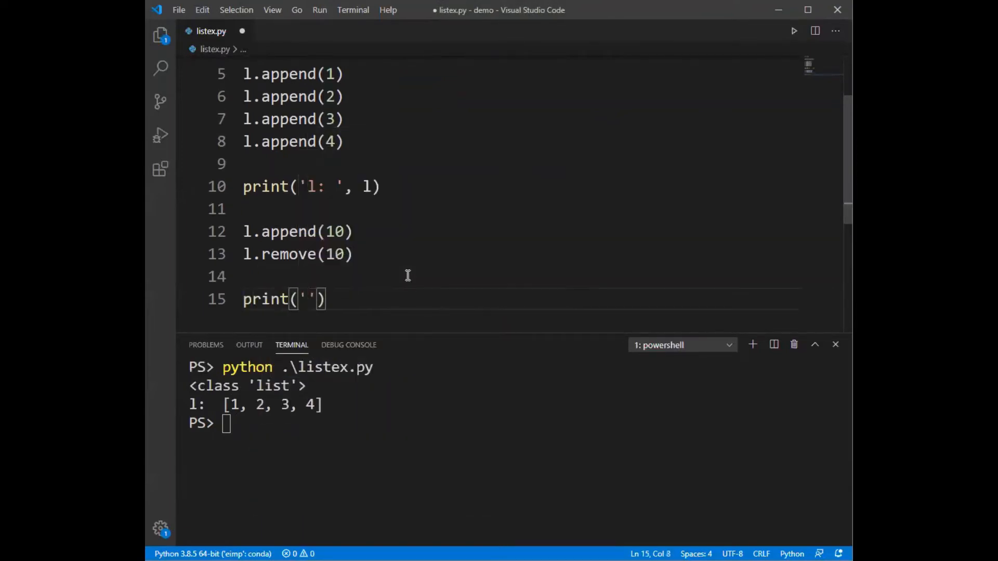
text(l:)
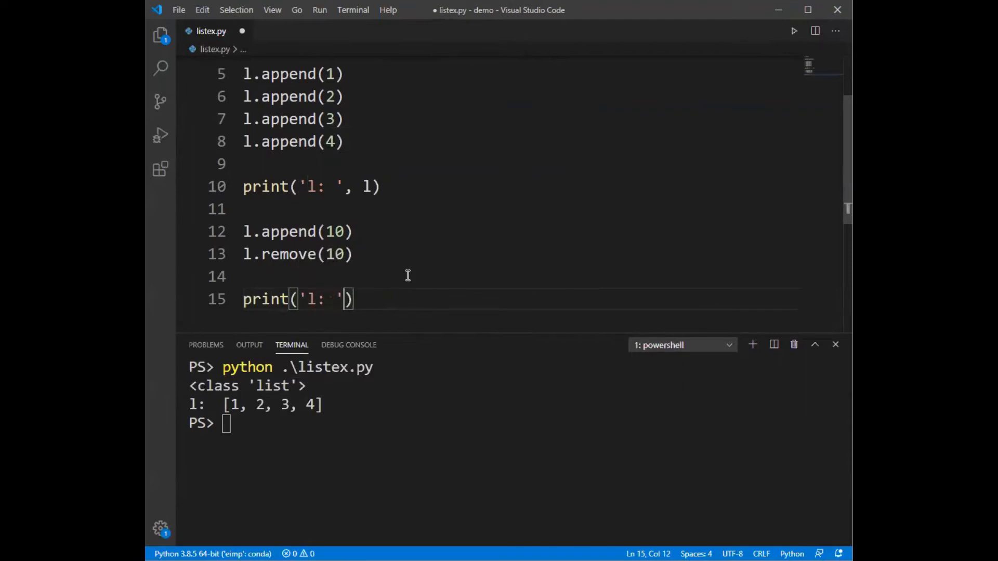
text(, l)
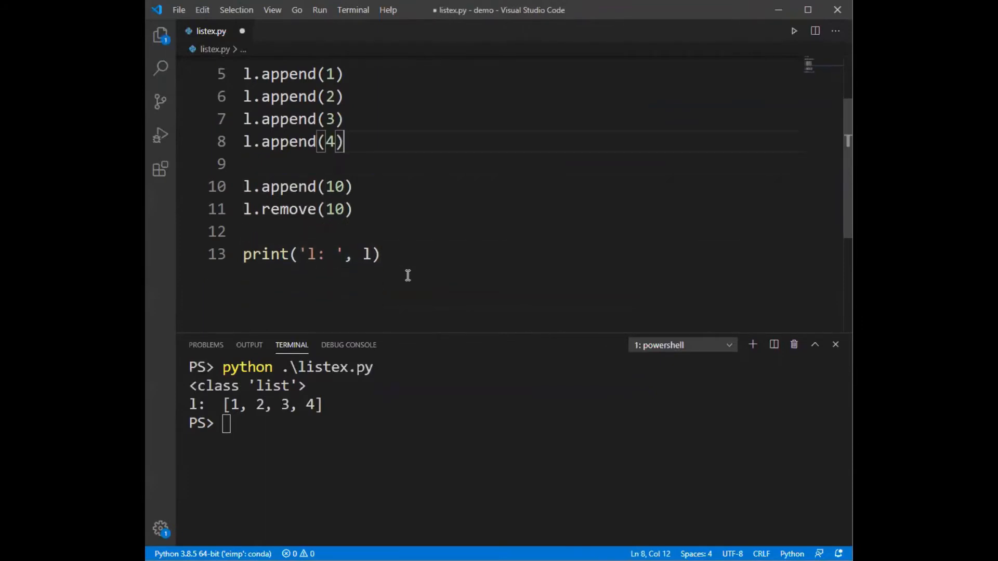
key(Ctrl+s)
text(python .\listex.py)
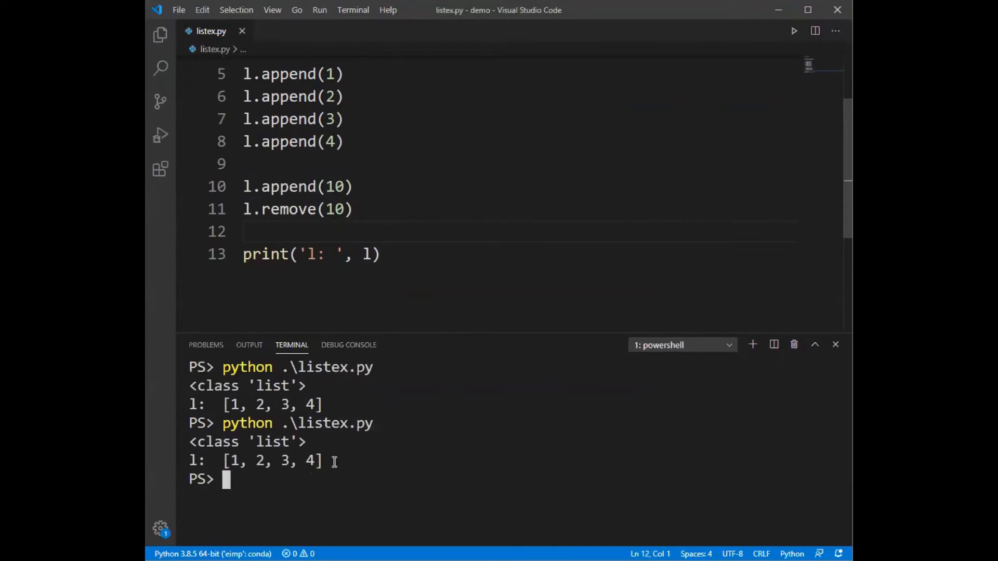
mouse_move(299, 137)
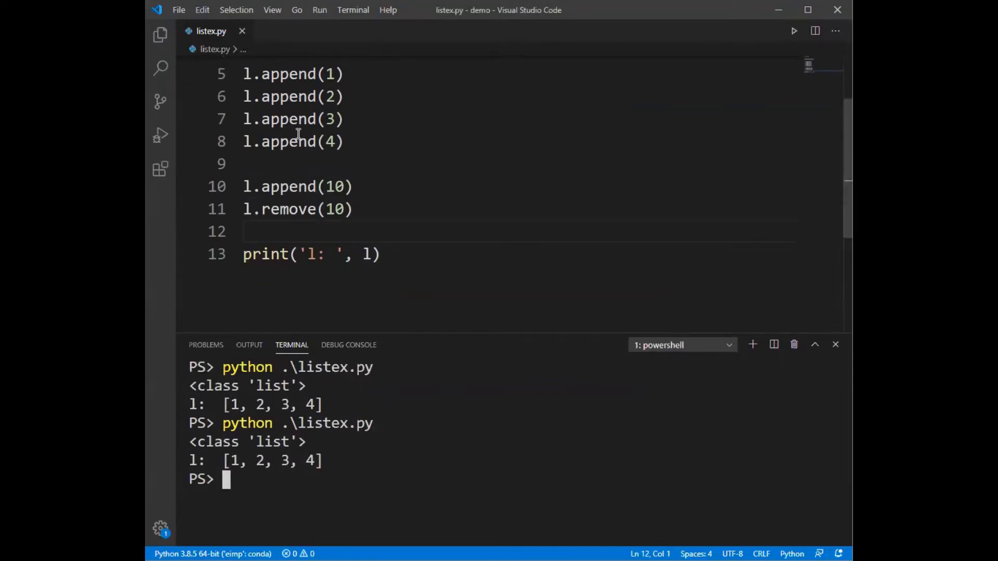
Add l.remove(11) before the print and run, getting ValueError: x not in list
click(347, 209)
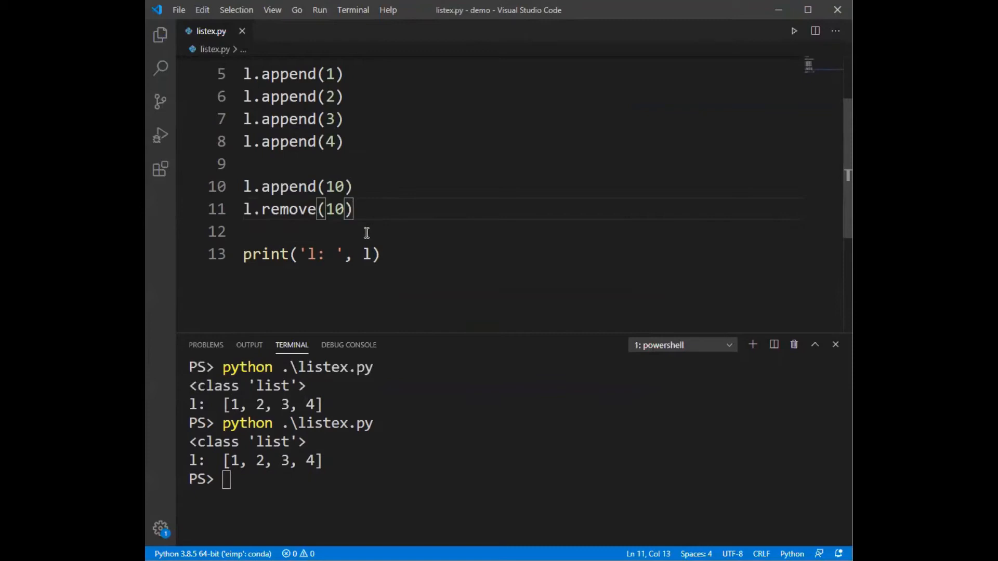
click(254, 230)
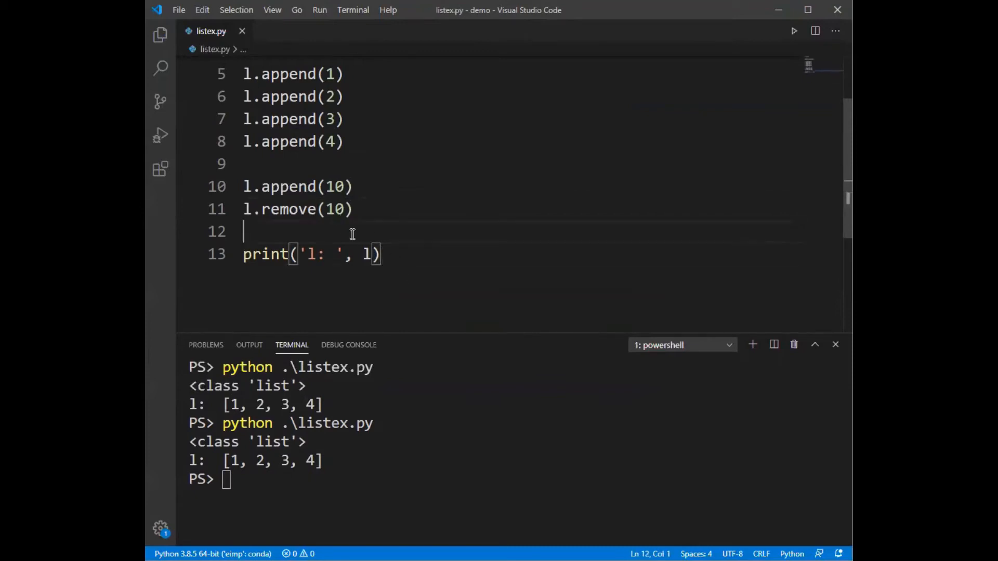
text(l.)
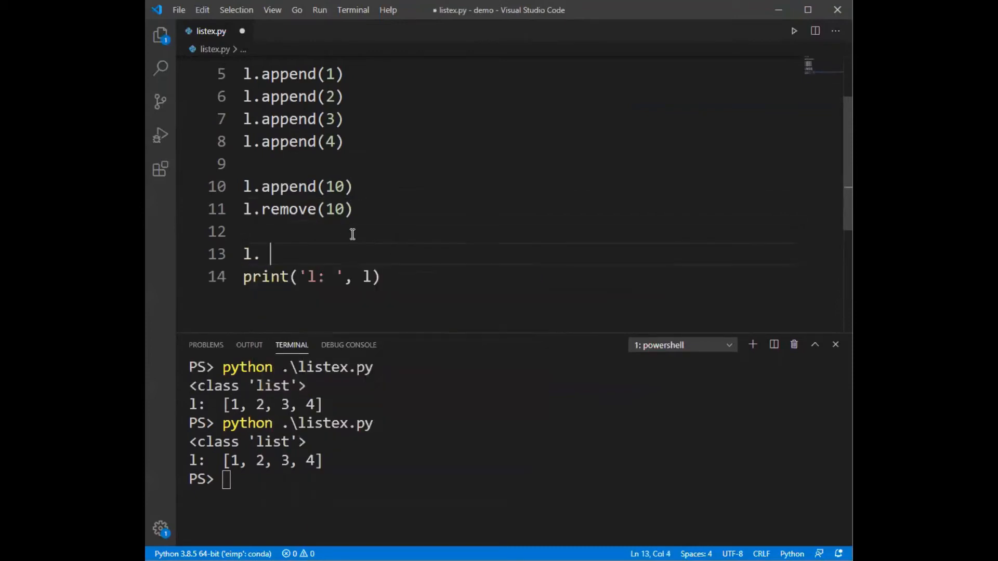
text(remove(11)
click(516, 479)
text(python .\listex.py)
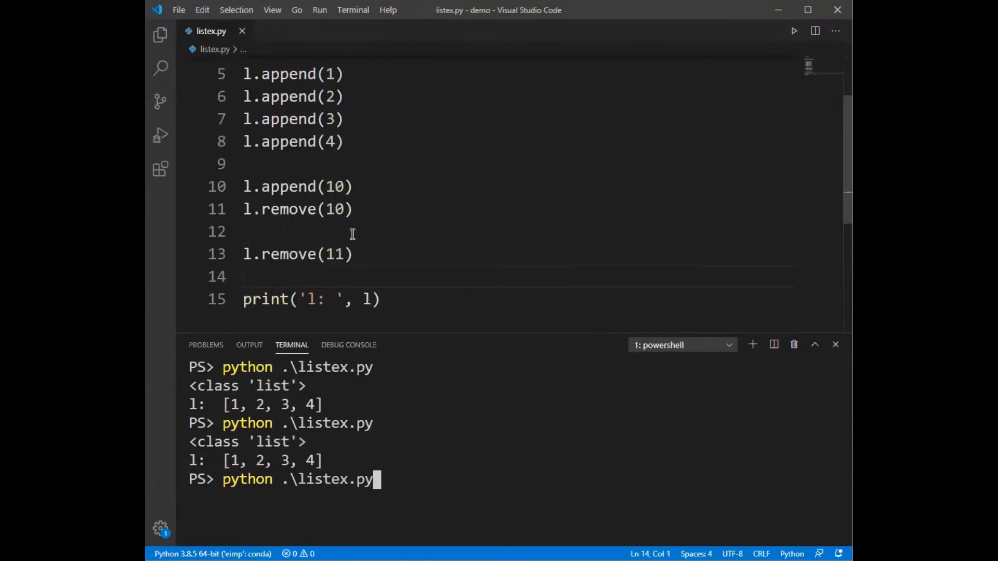
key(Enter)
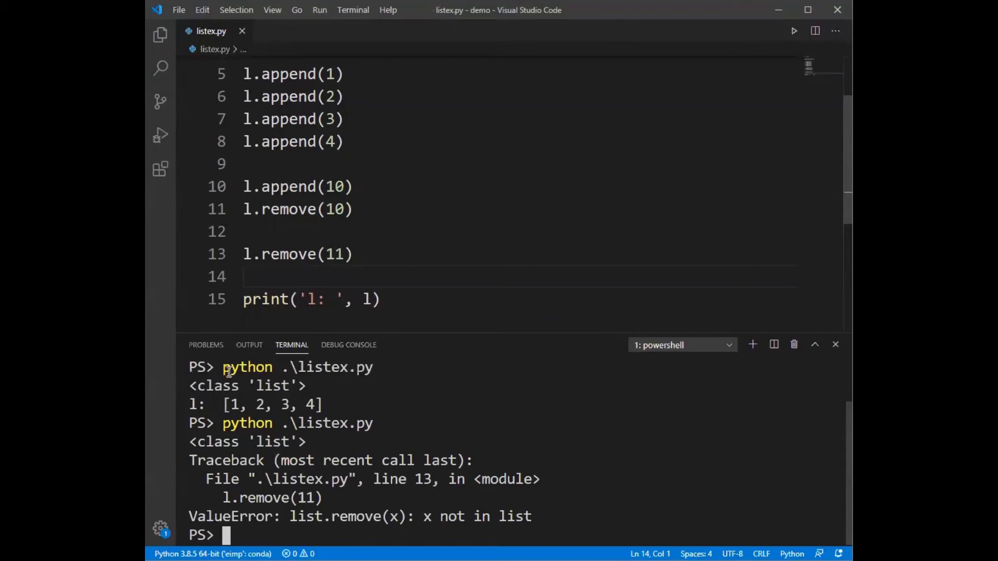
drag(423, 517, 500, 516)
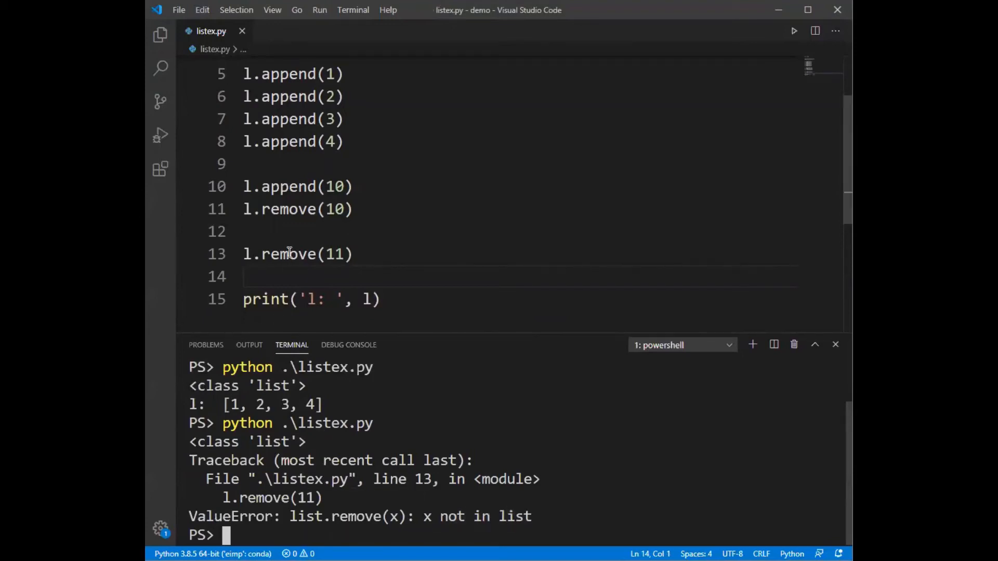
Highlight the remove(11) call and the earlier remove(10) value to compare them
double_click(334, 253)
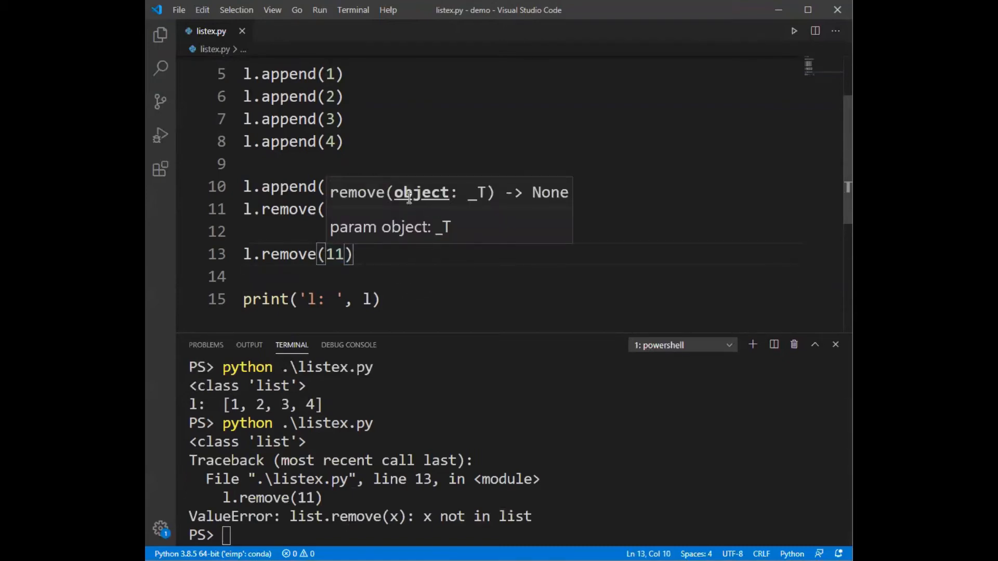
mouse_move(409, 204)
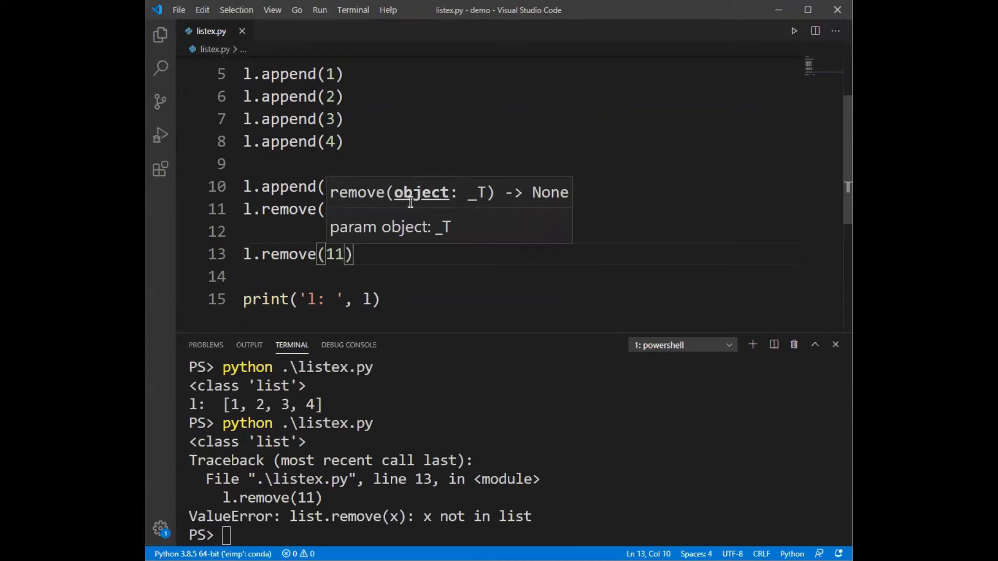
mouse_move(304, 255)
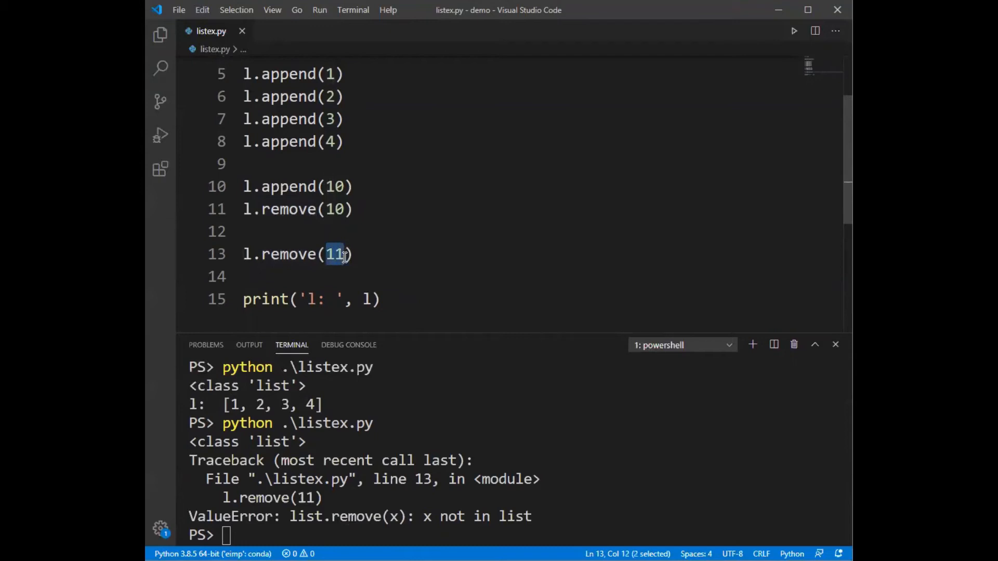
double_click(334, 209)
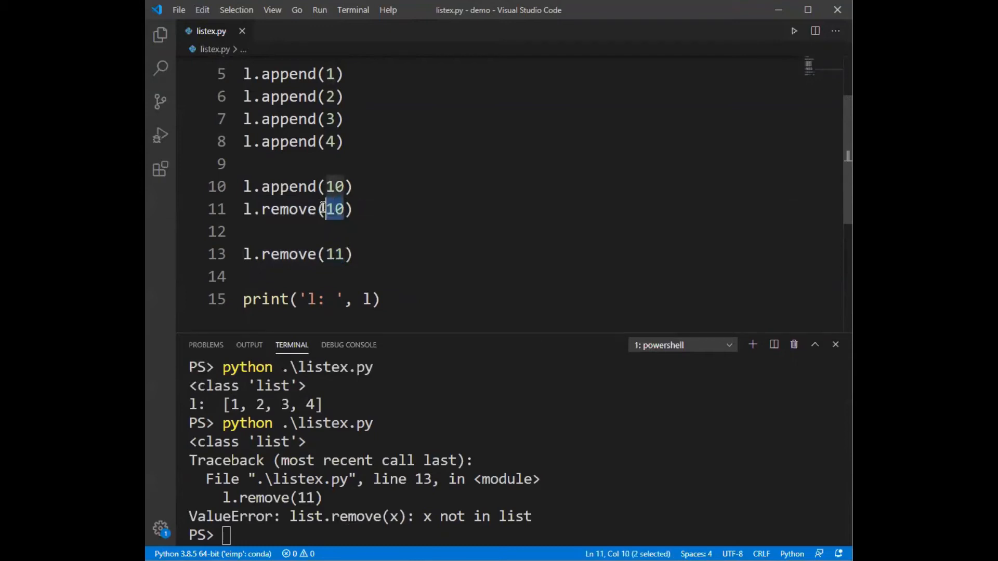
mouse_move(378, 276)
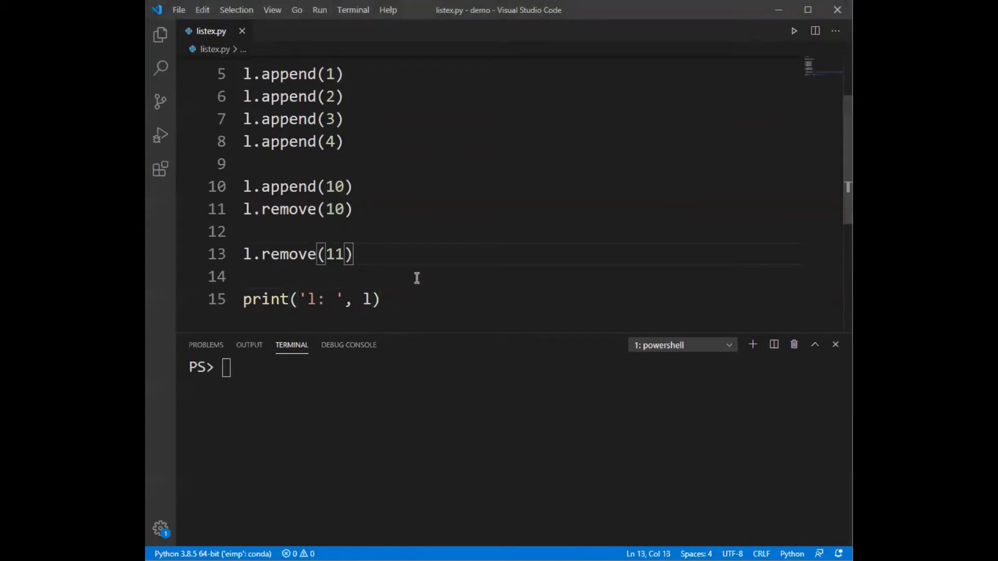
Add l.extend(11), delete l.remove(11), and run to see the TypeError
click(406, 275)
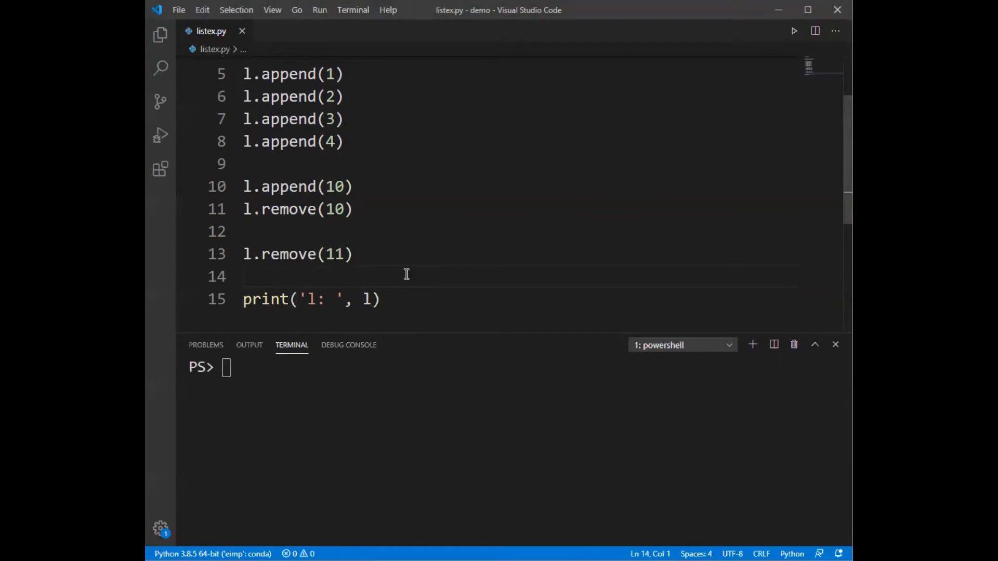
key(Enter)
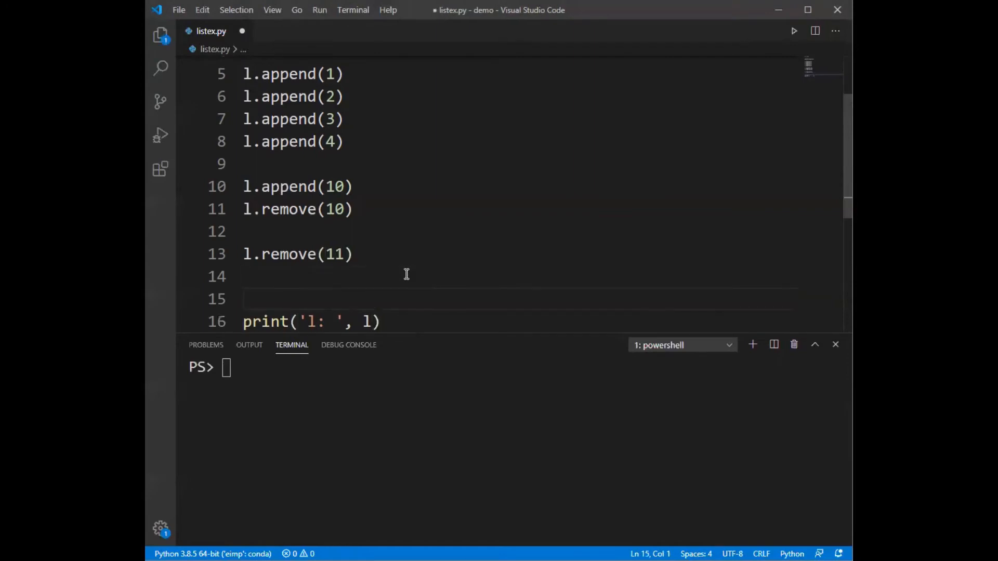
text(l.extend)
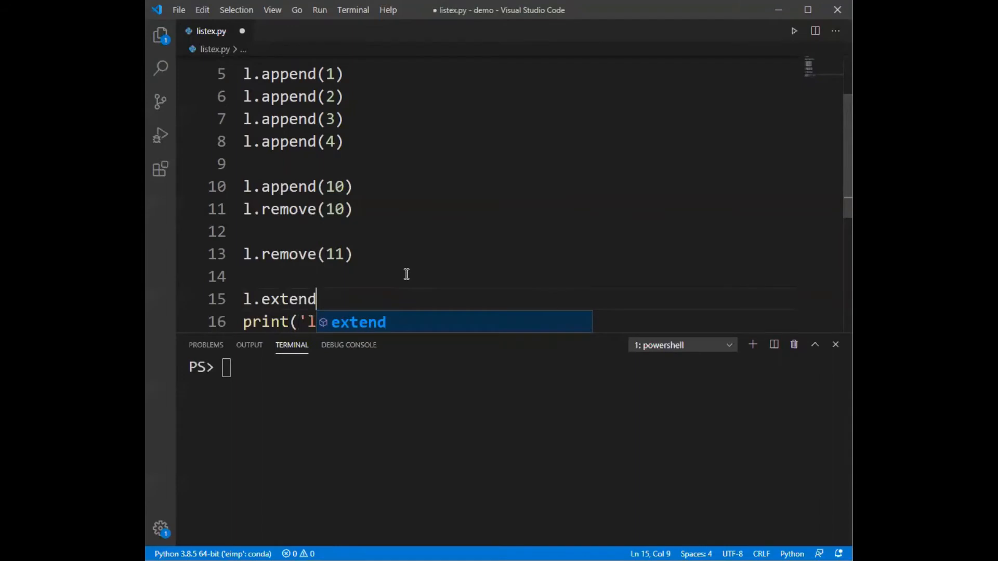
text(()
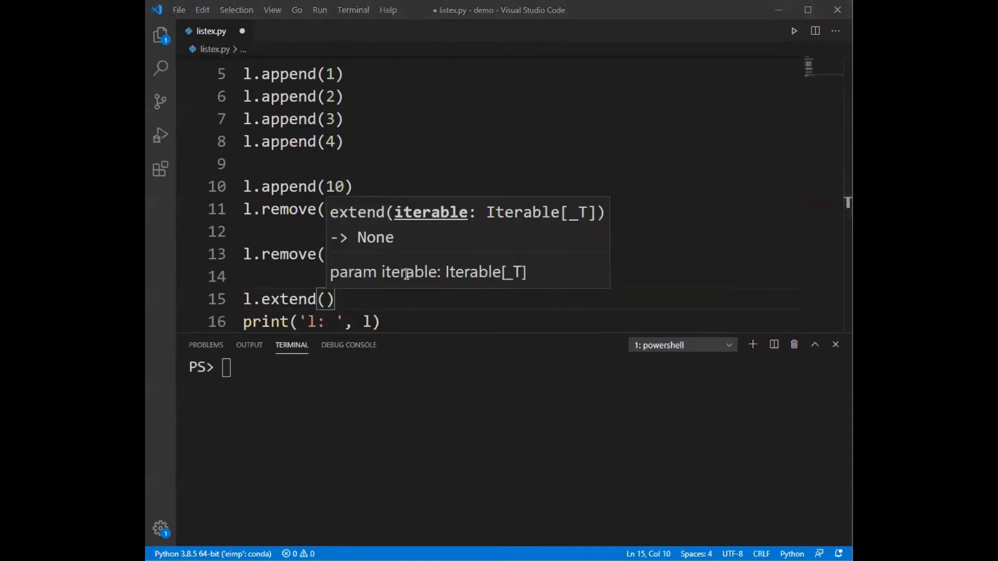
text(11)
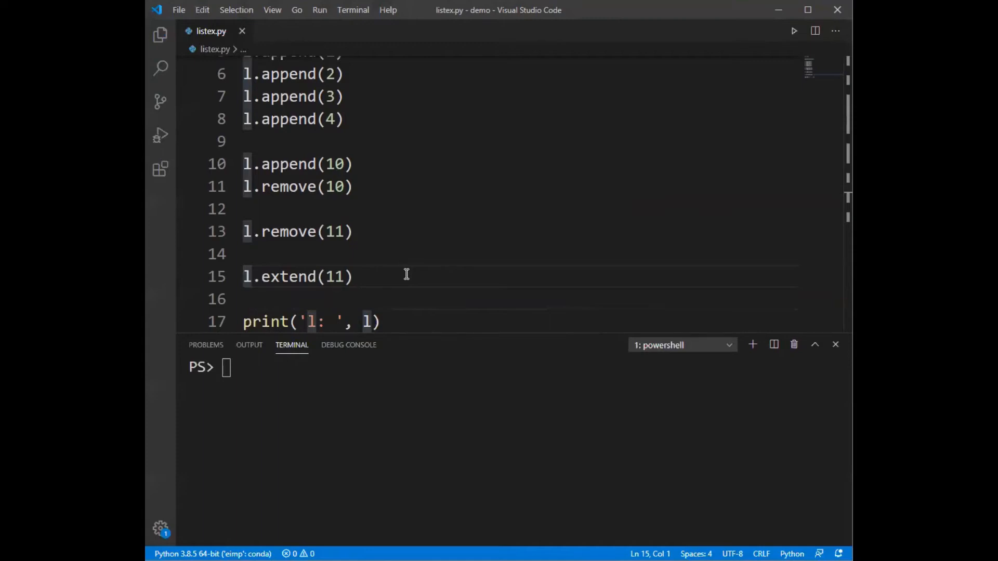
text(python .\listex.py)
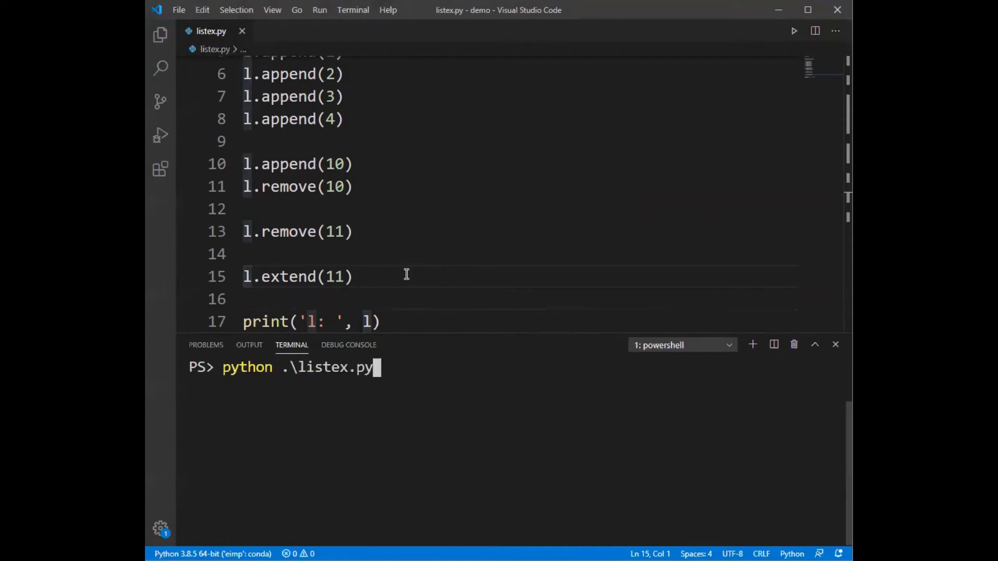
key(Enter)
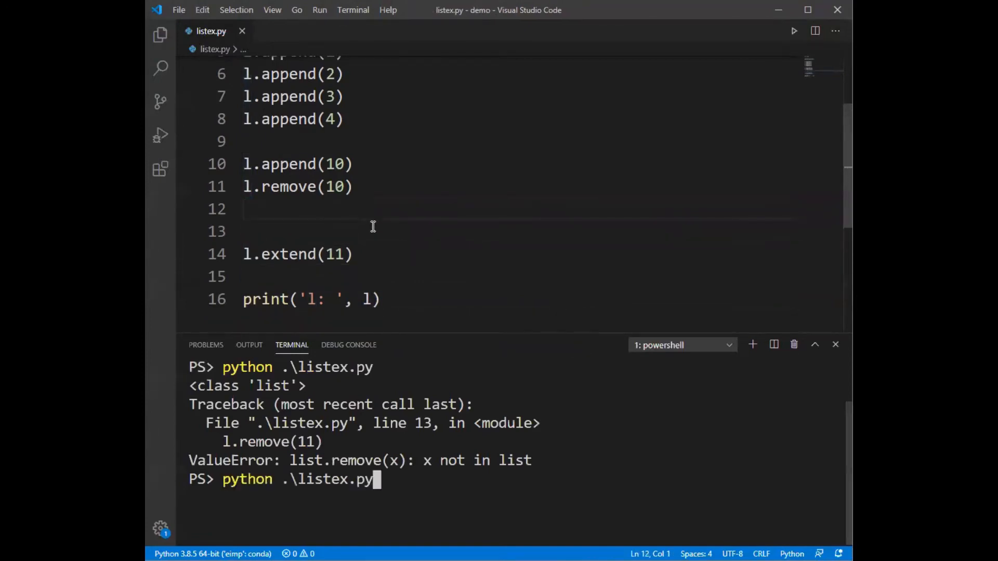
key(Enter)
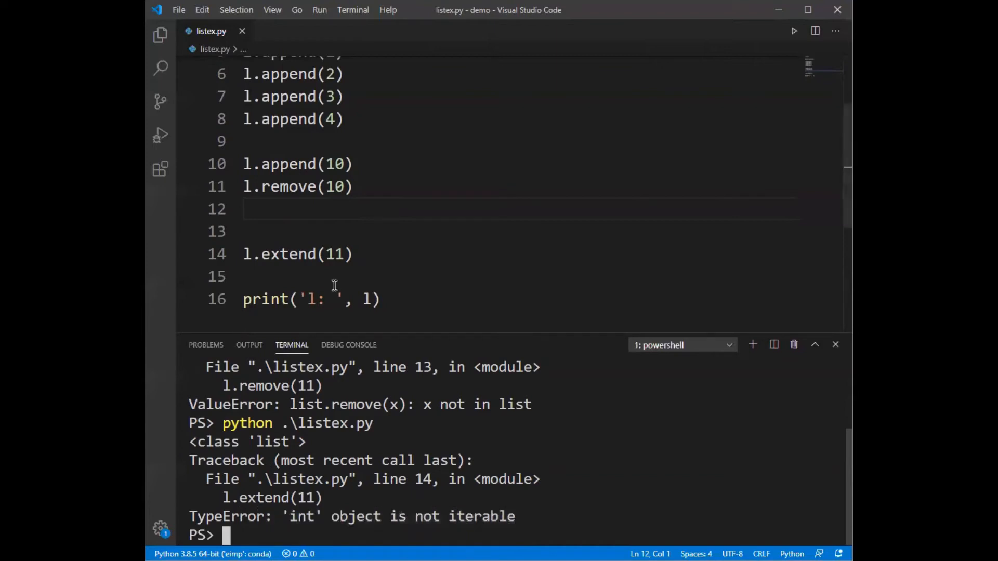
Wrap the argument as l.extend([11, 12]) and rerun, printing l: [1, 2, 3, 4, 11, 12]
double_click(334, 254)
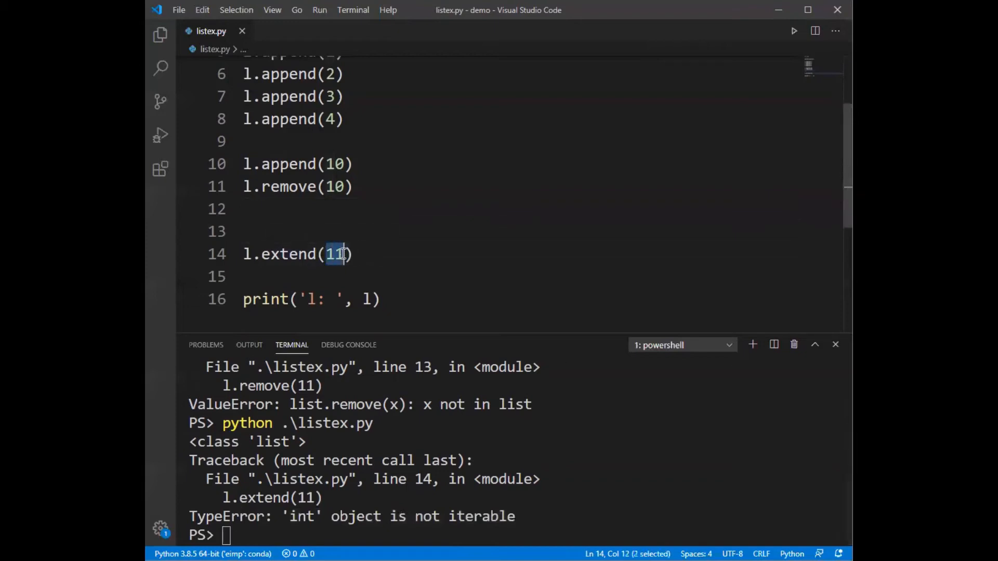
mouse_move(337, 253)
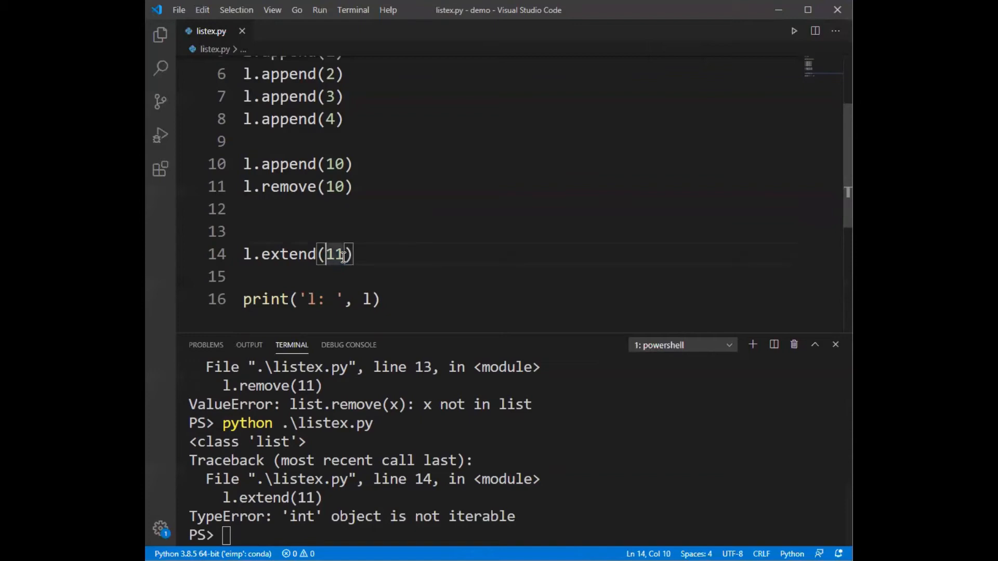
double_click(334, 254)
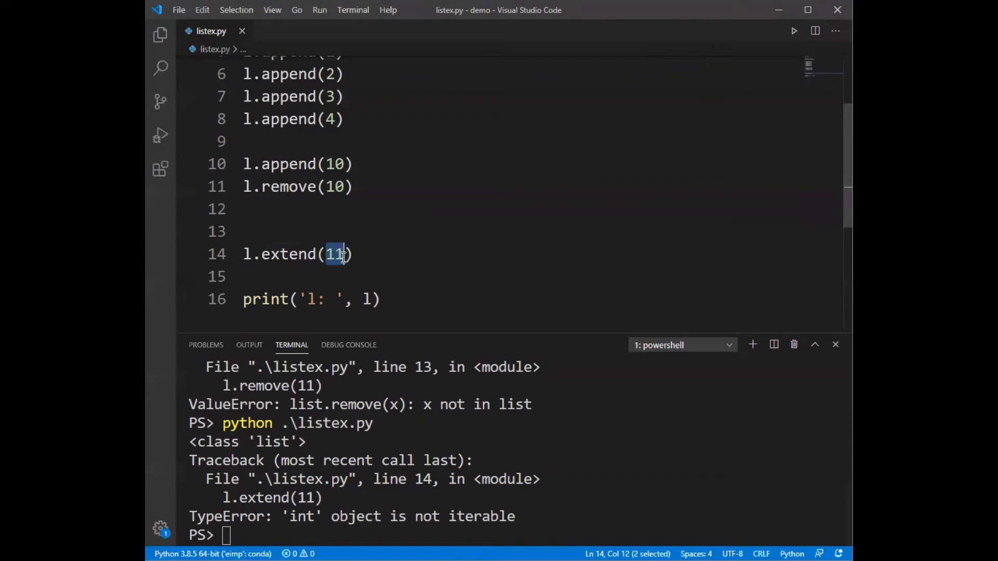
text([11)
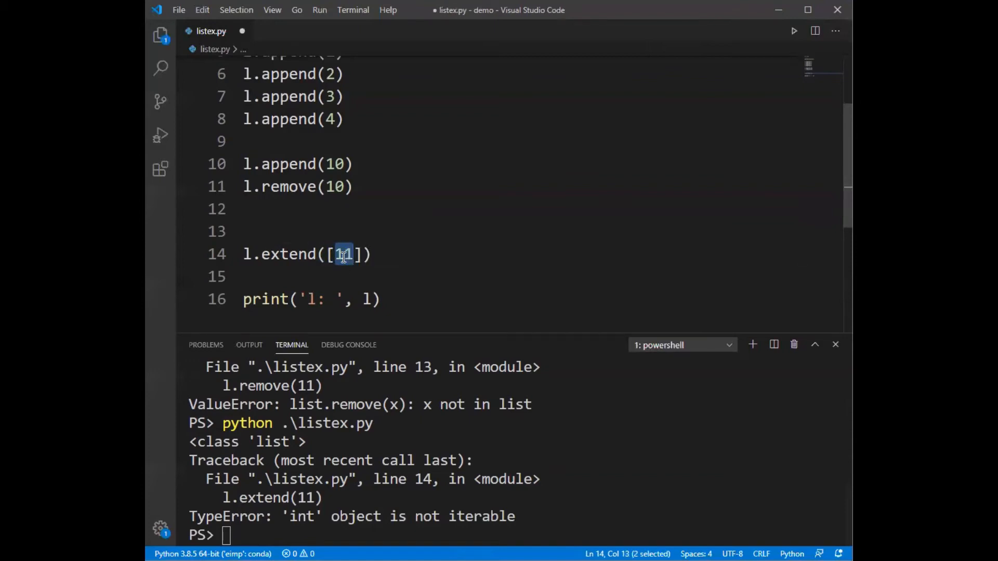
text(,)
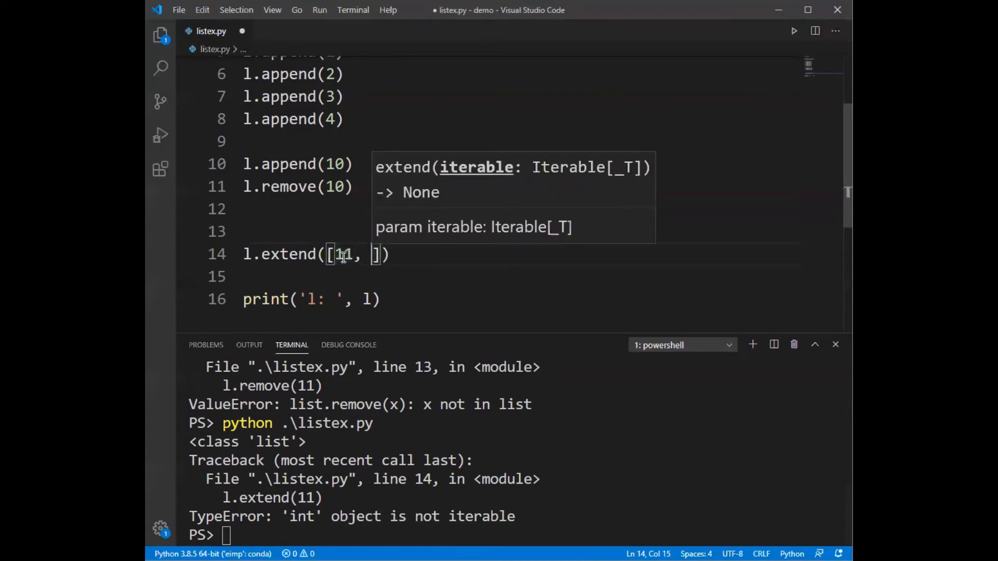
text(12)
click(515, 536)
text(python .\listex.py)
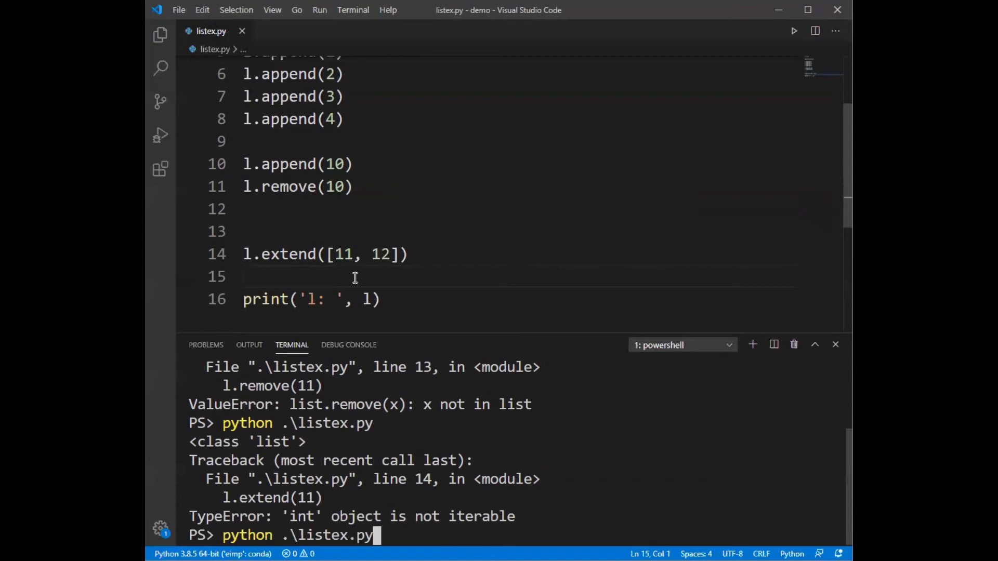
key(Enter)
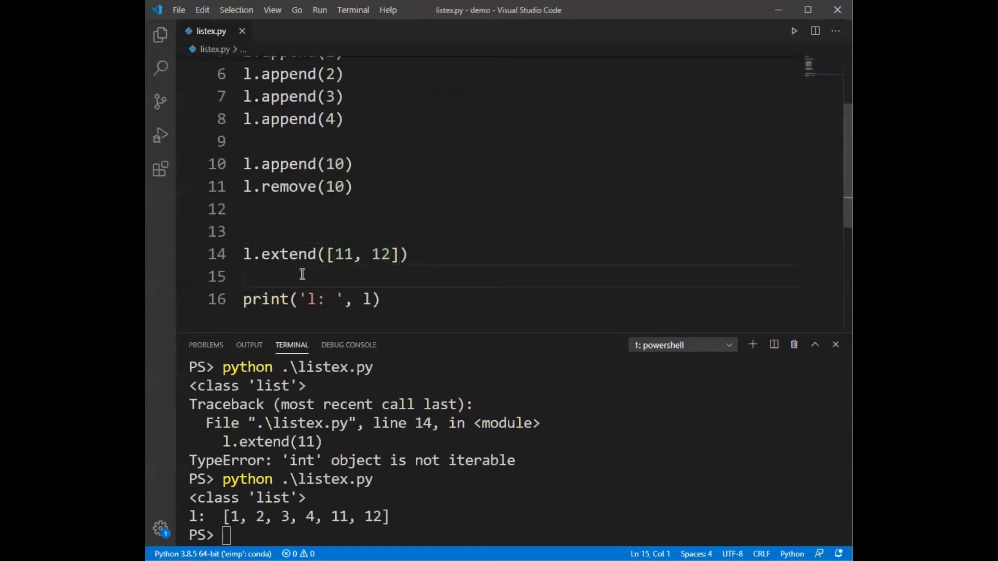
Add l.append([13, 14]) above the print, clear the terminal and rerun for a nested [13, 14]
key(Enter)
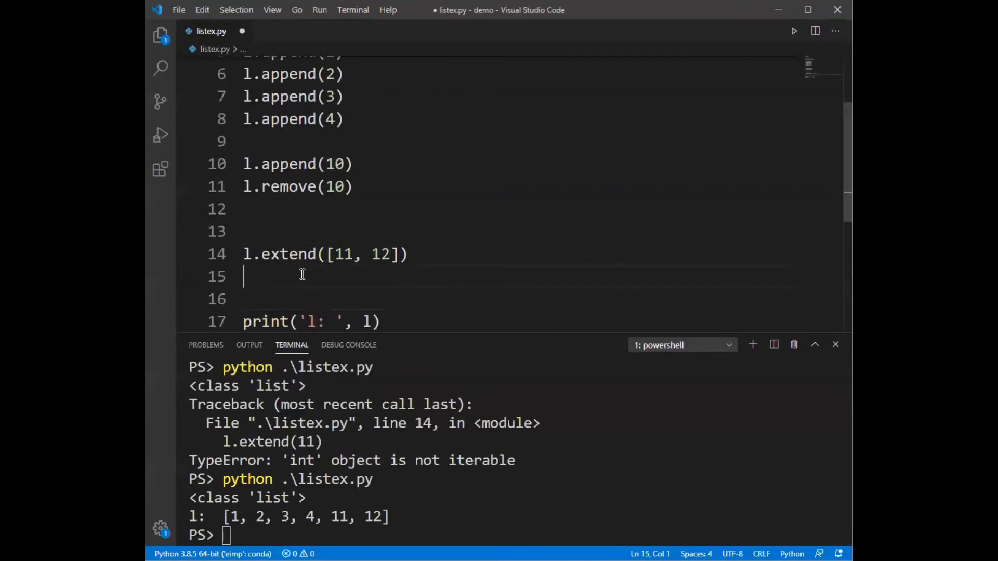
key(Backspace)
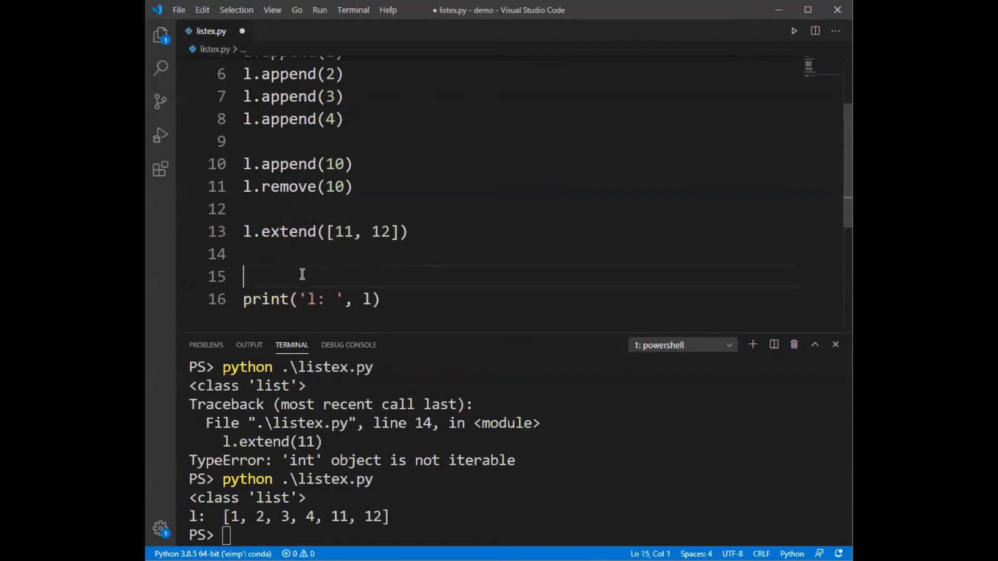
text(l.appn)
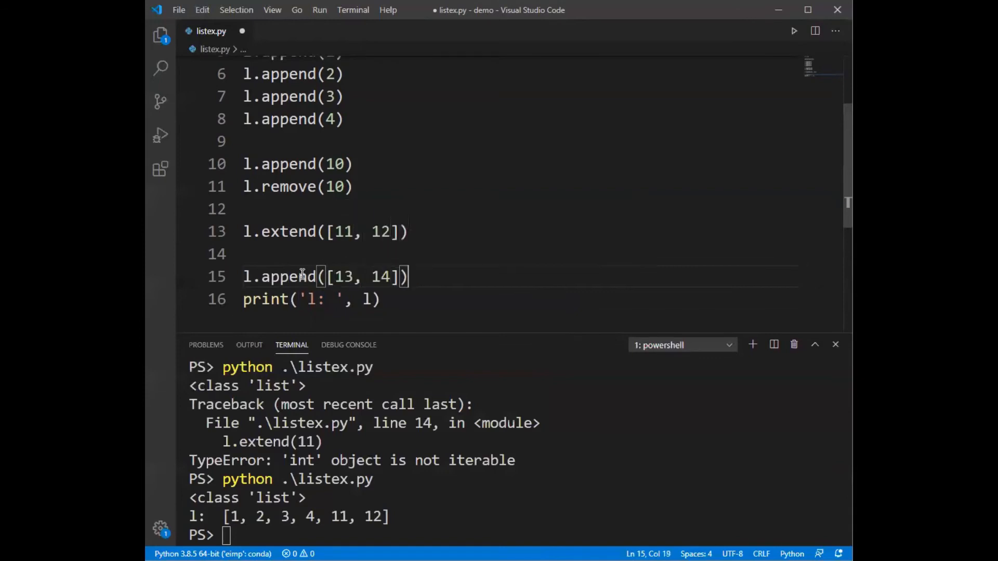
text(clea)
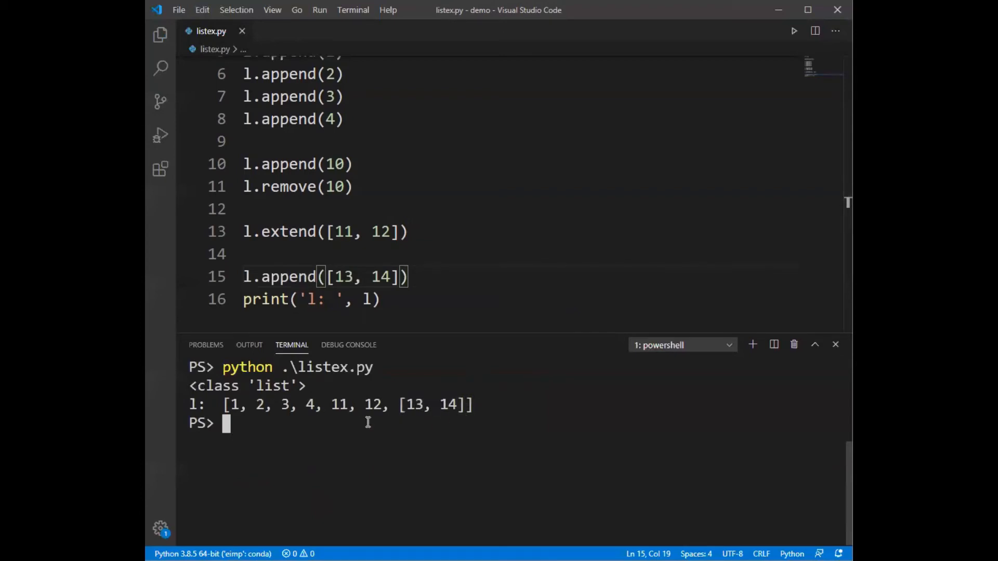
Compare the nested [13, 14] output with the extend argument, then delete all lines above the print
drag(224, 405, 464, 405)
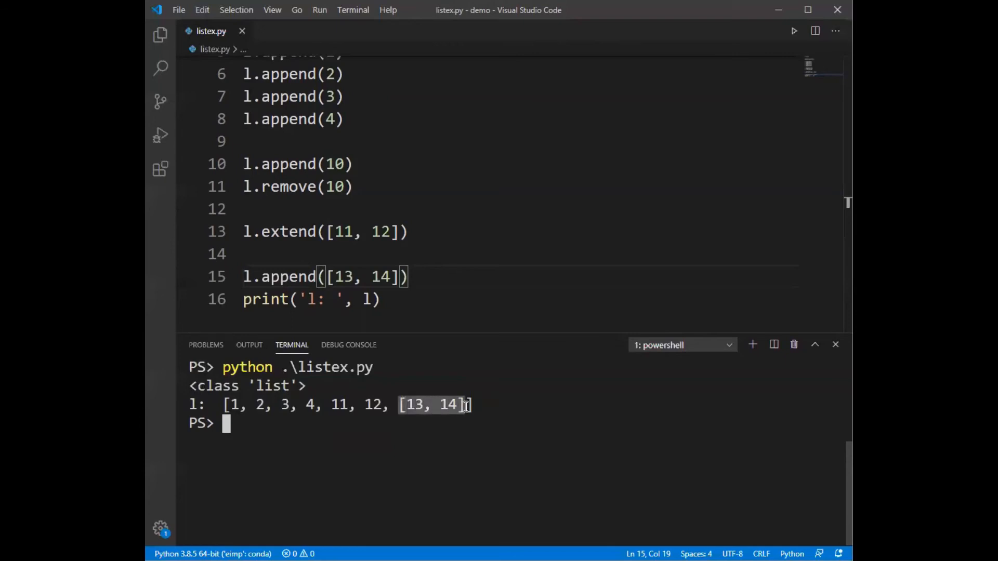
drag(326, 277, 393, 276)
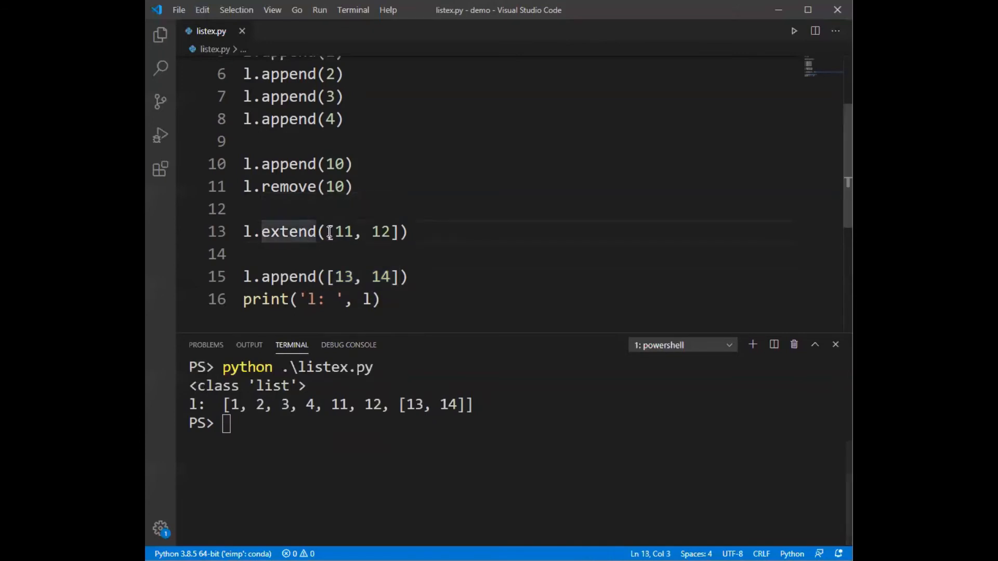
drag(327, 232, 396, 231)
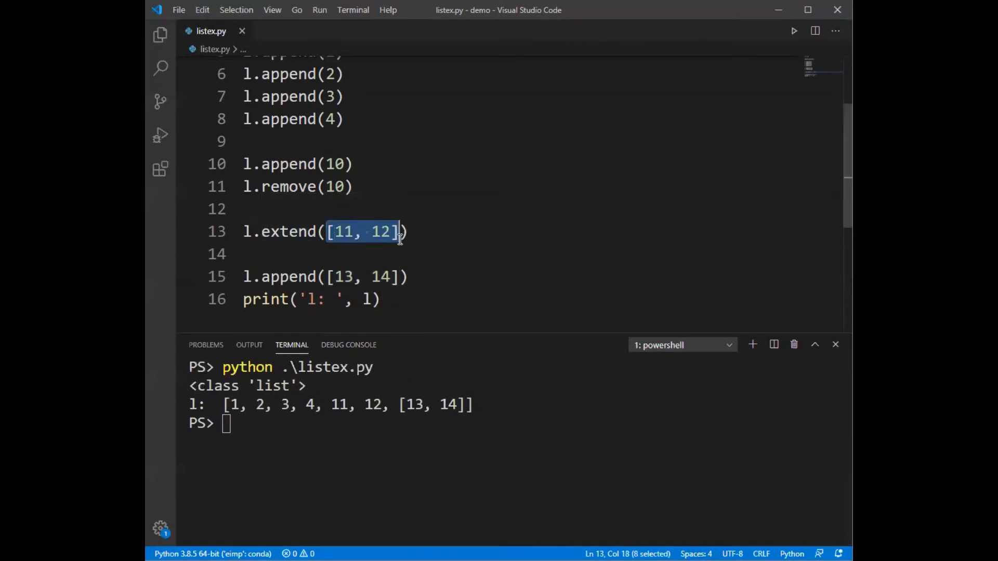
click(271, 231)
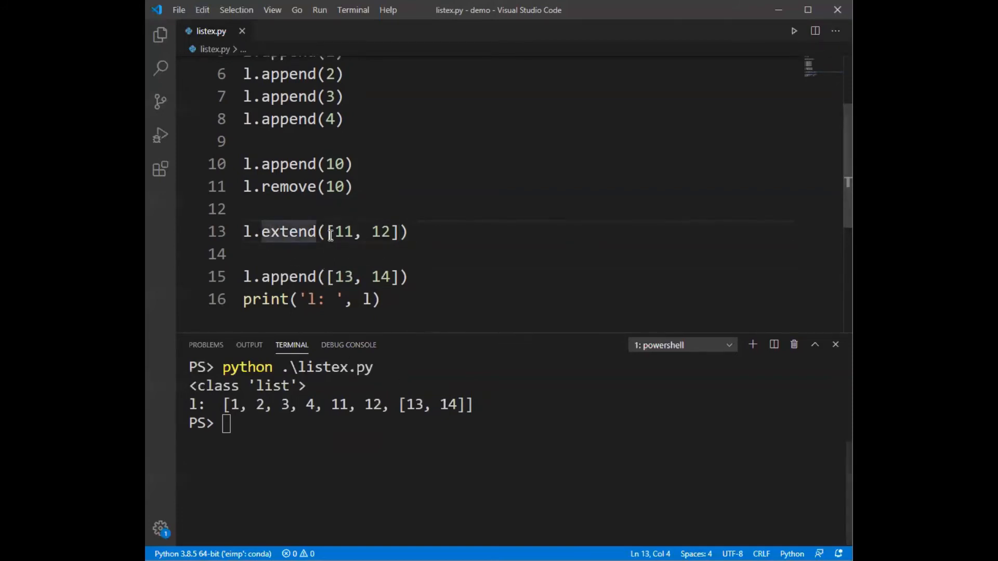
mouse_move(381, 407)
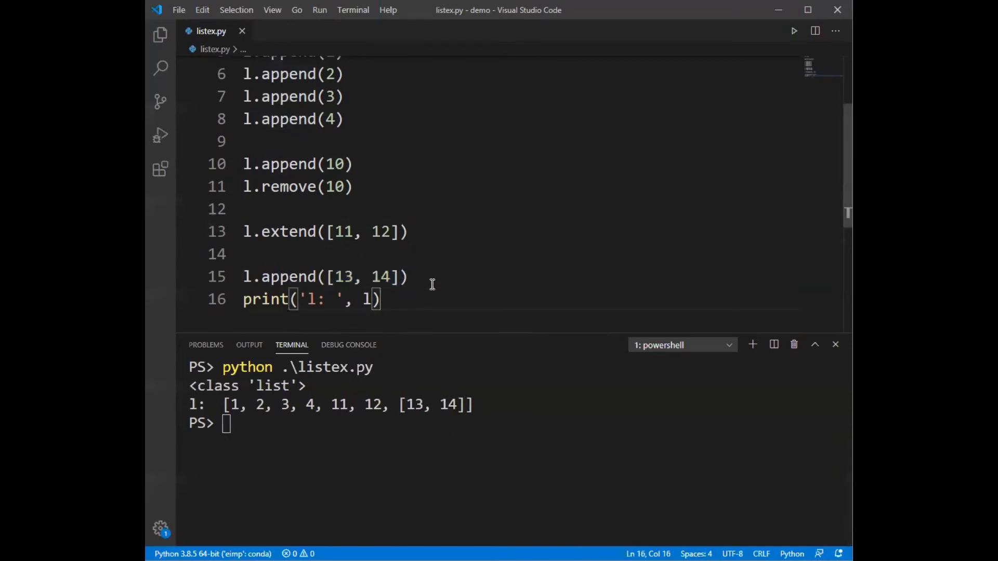
click(415, 276)
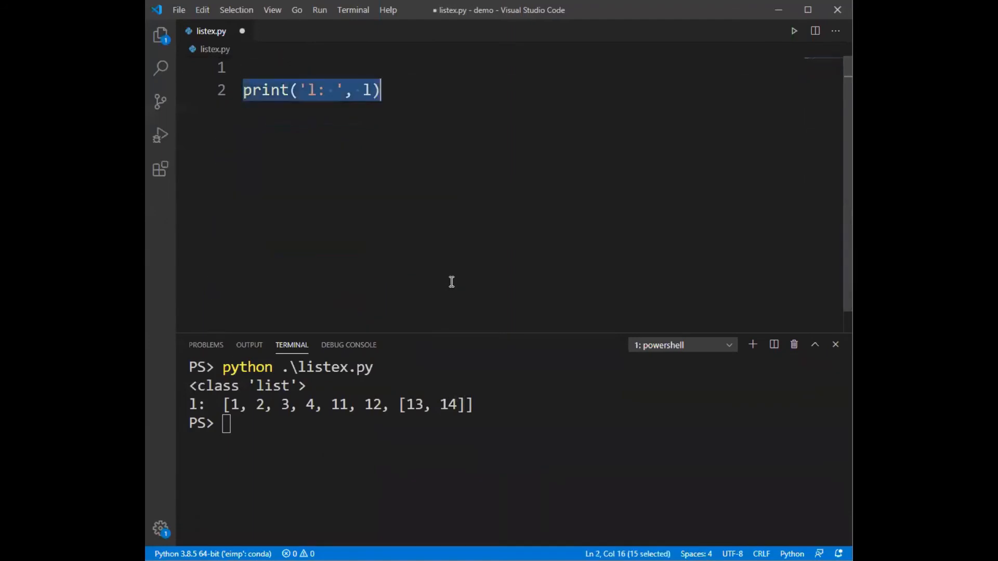
Write x1 = [] with x1.append([1, 2]) and x1.append([3, 4]), and save
text(x)
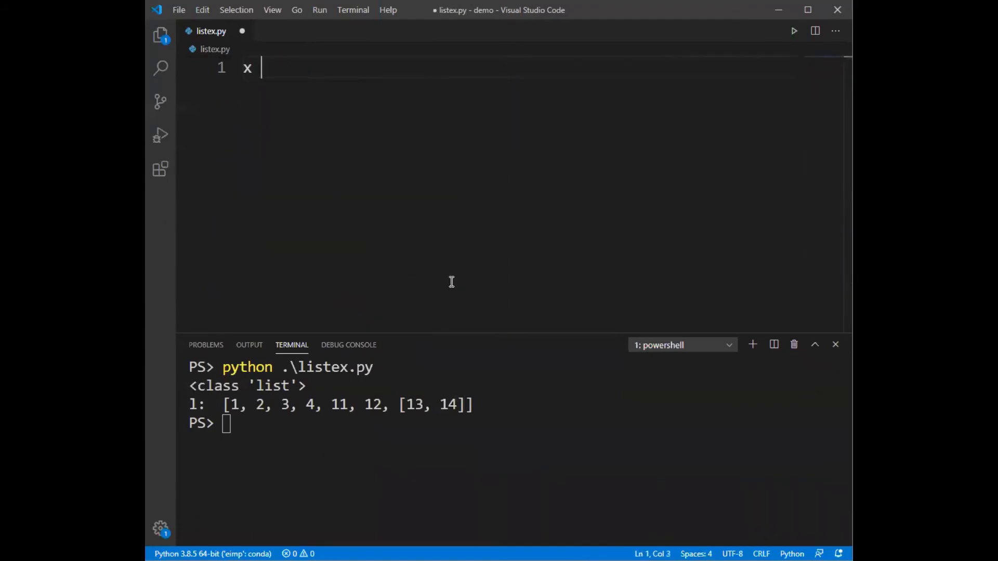
text(= [])
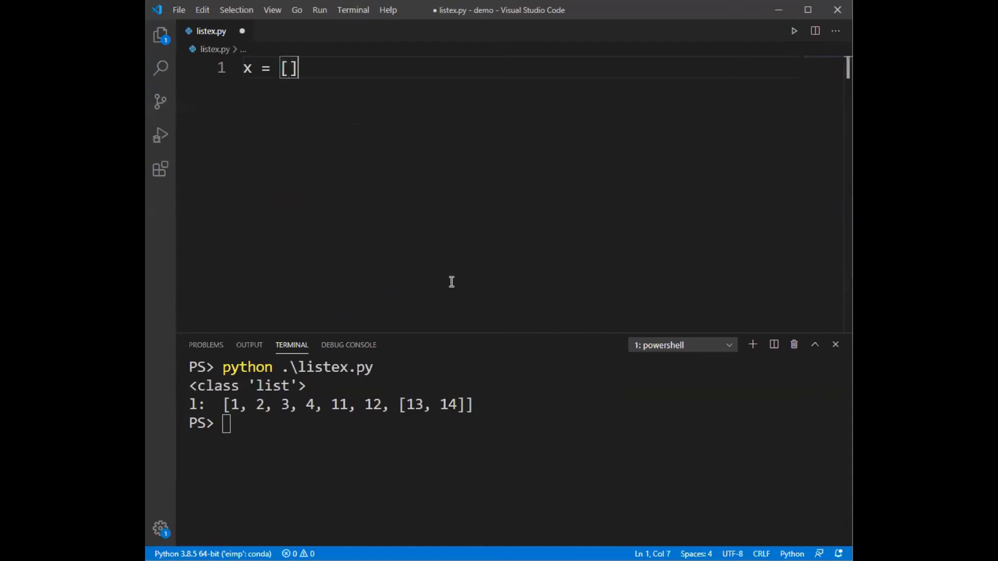
key(Enter)
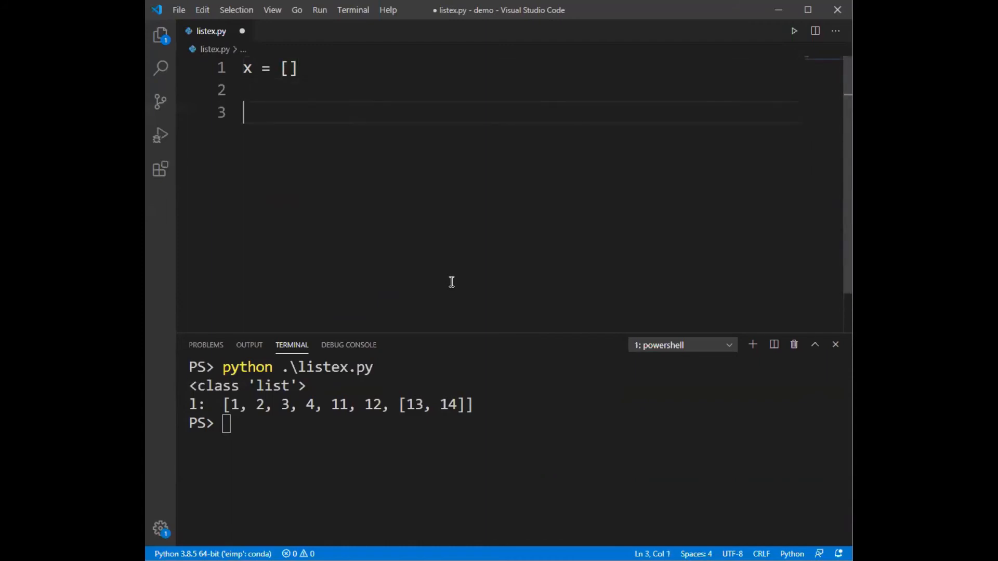
text(x)
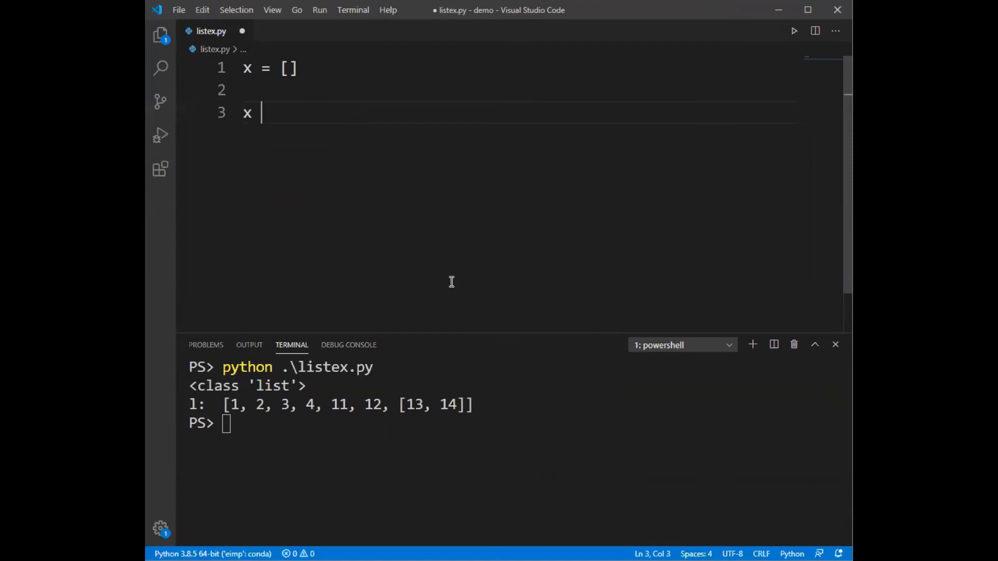
text(= x)
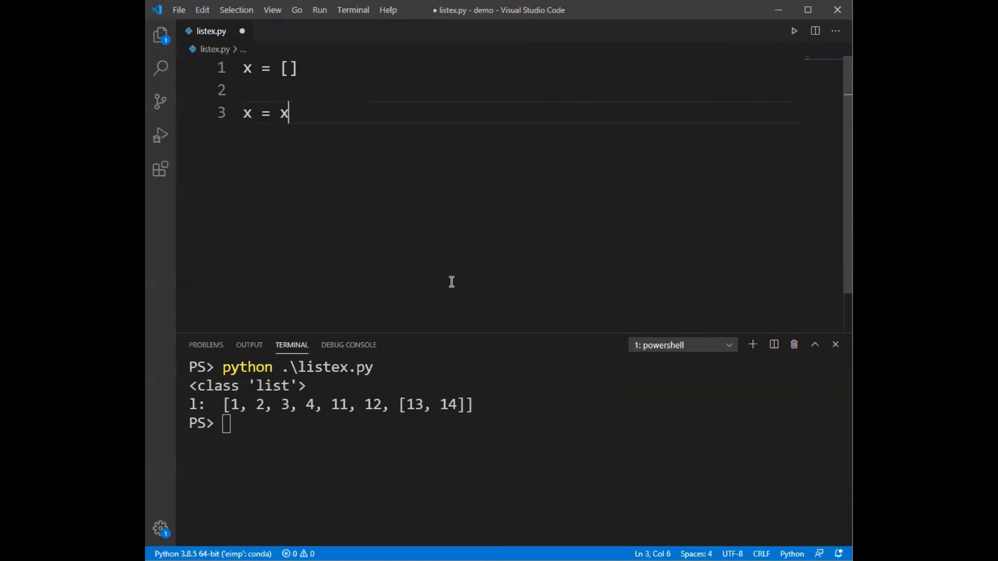
key(BackSpace)
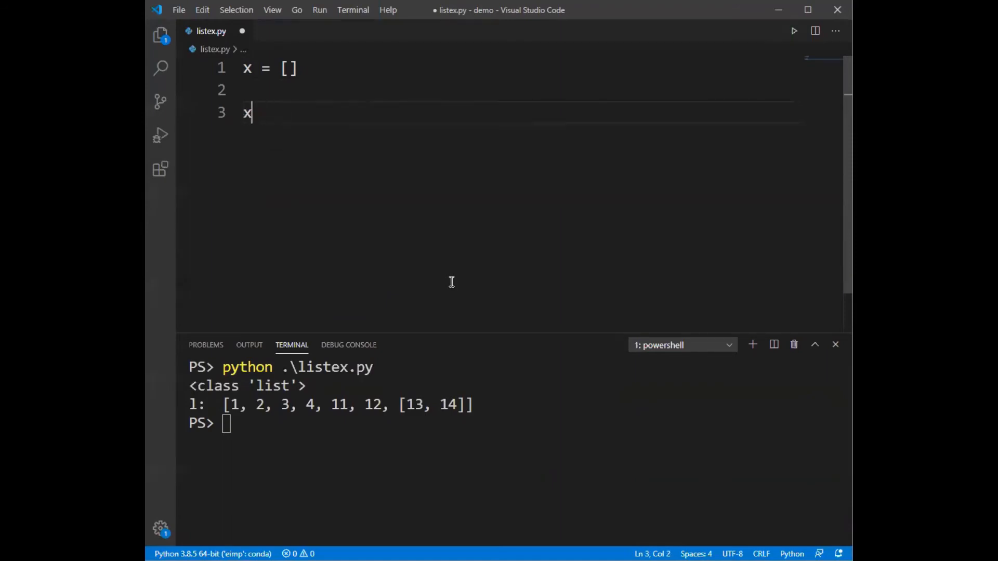
text(.append())
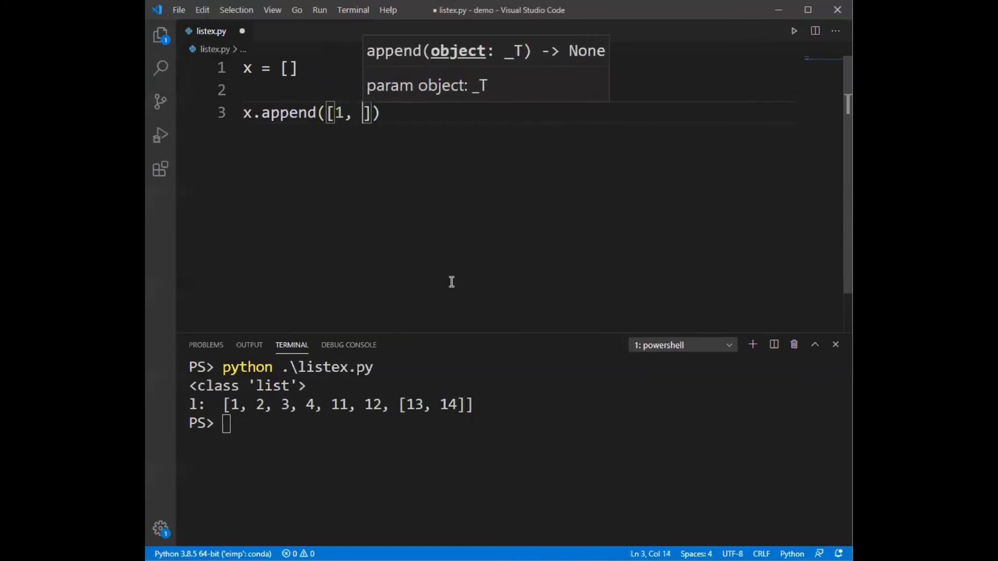
text(2)
text(x.append([3, 4)
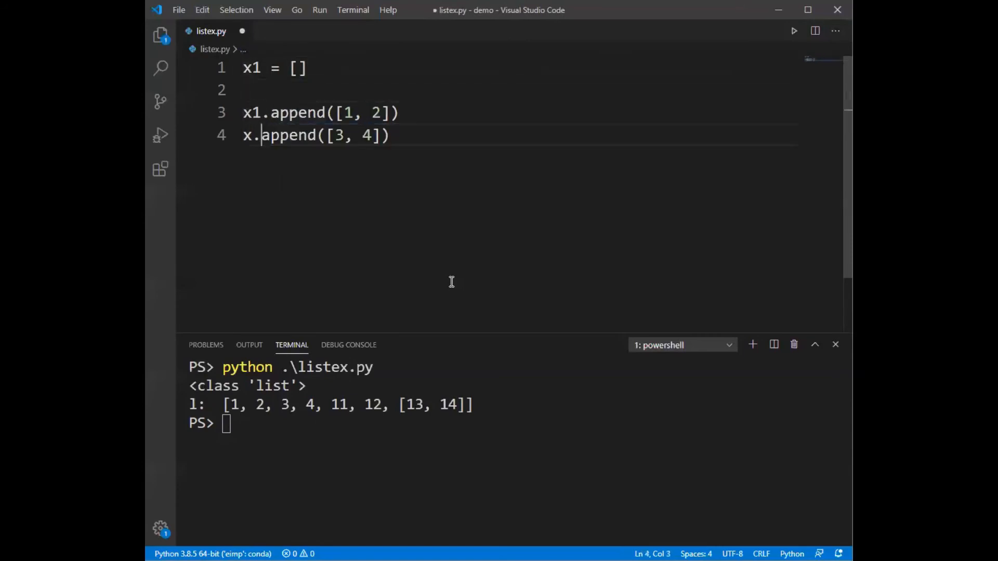
text(1)
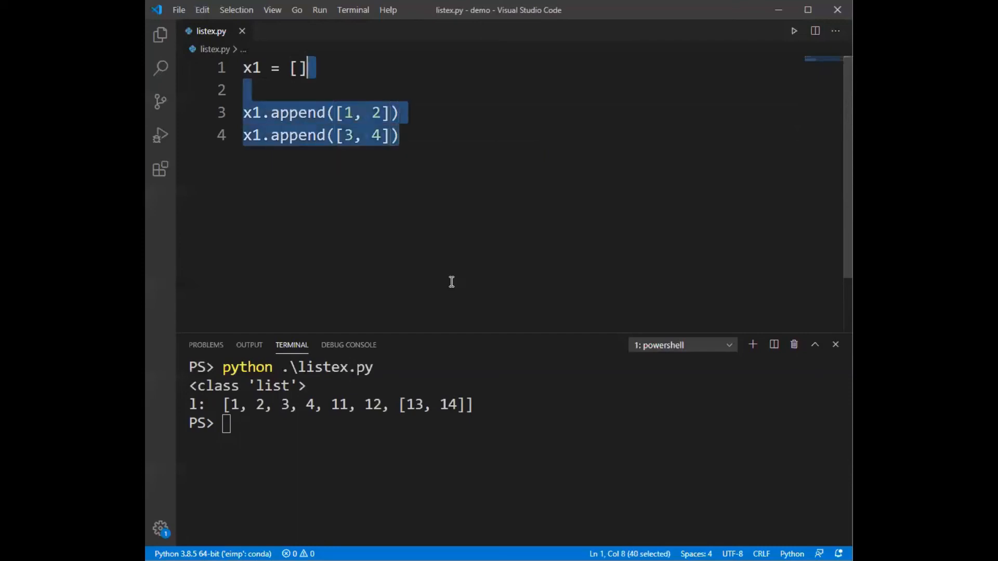
Duplicate the x1 block as x2 using extend([1, 2]) and extend([3, 4])
click(245, 90)
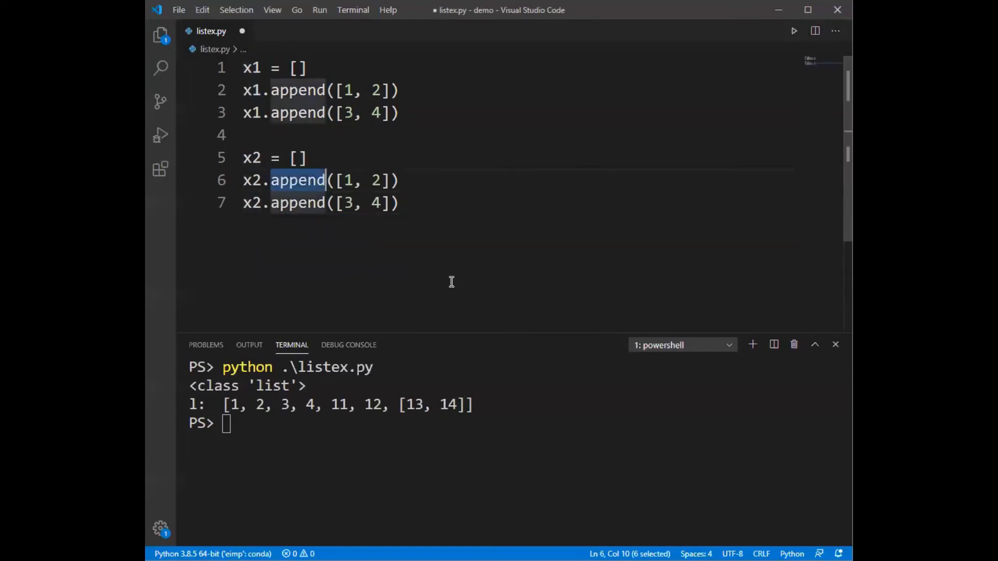
text(extend)
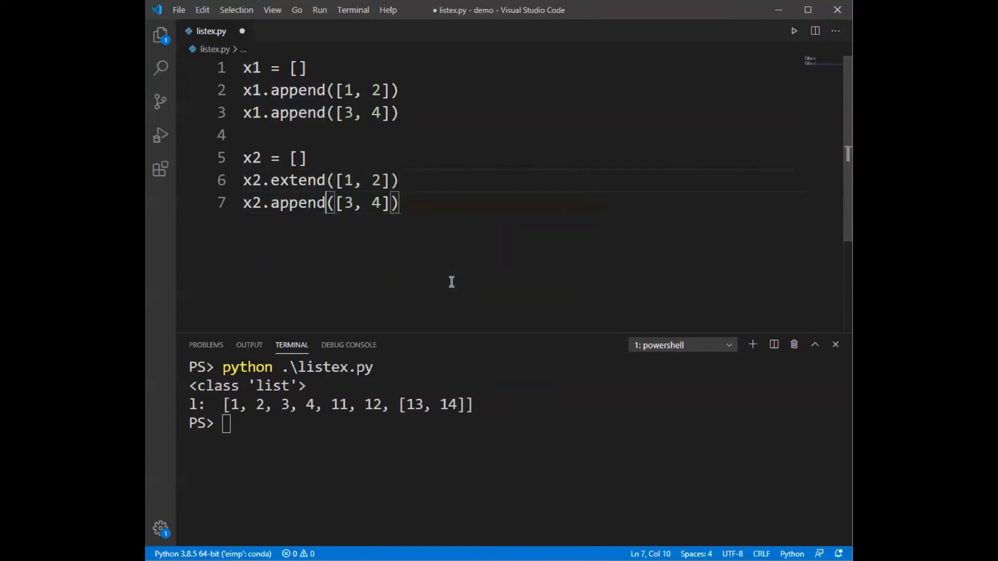
text(extend)
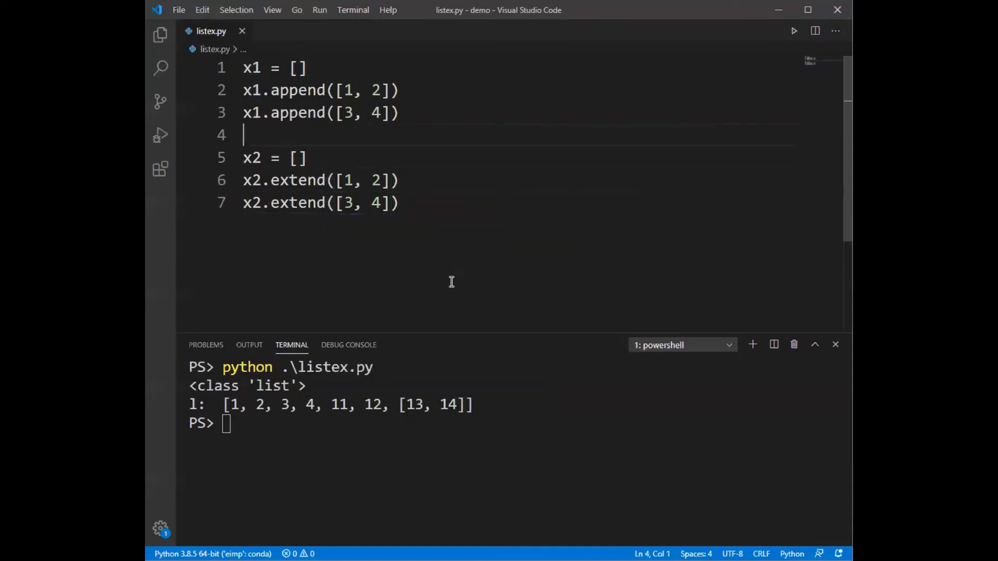
key(Enter)
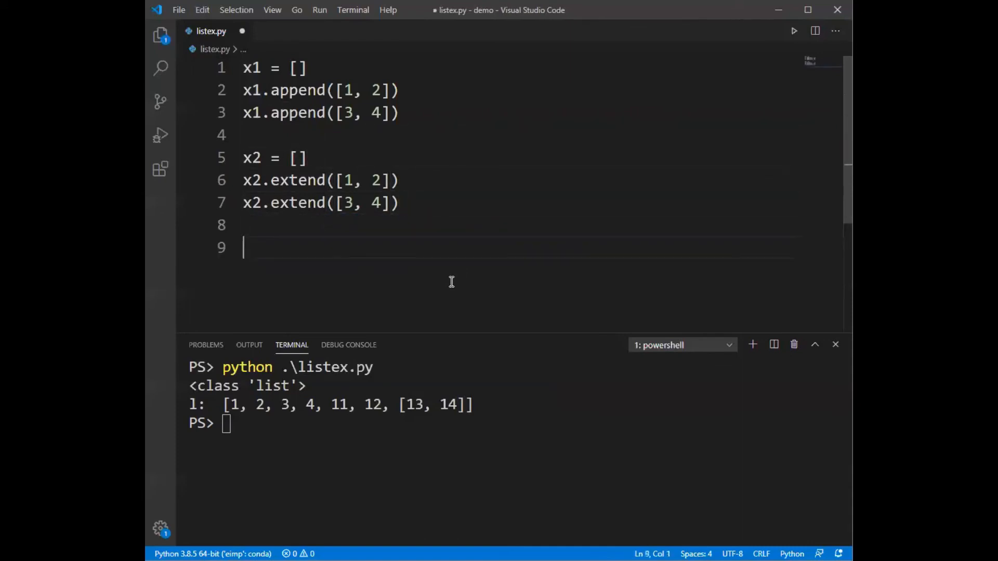
Add print('x1: ', x1) and print('x2: ', x2) lines
text(print()
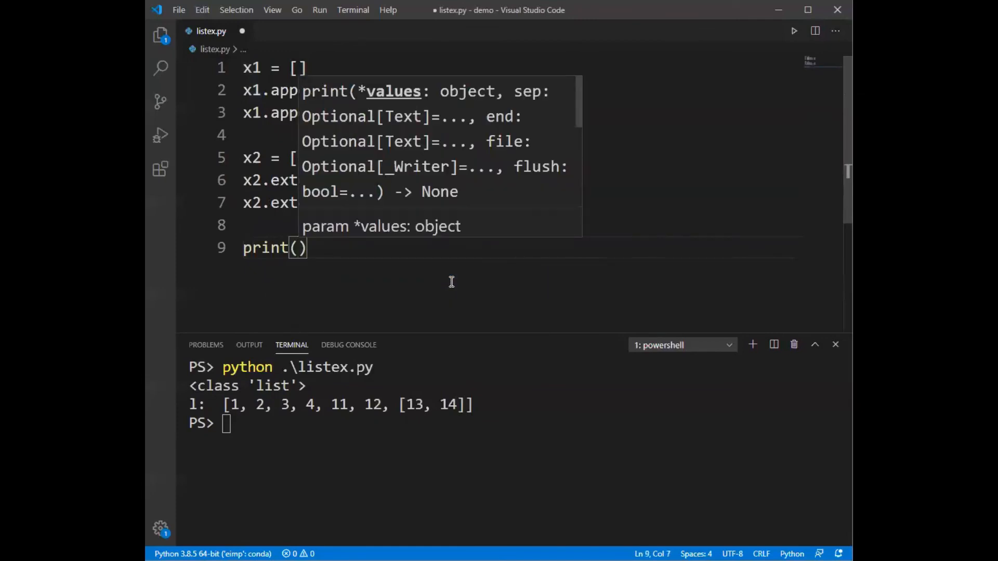
text('x1: ')
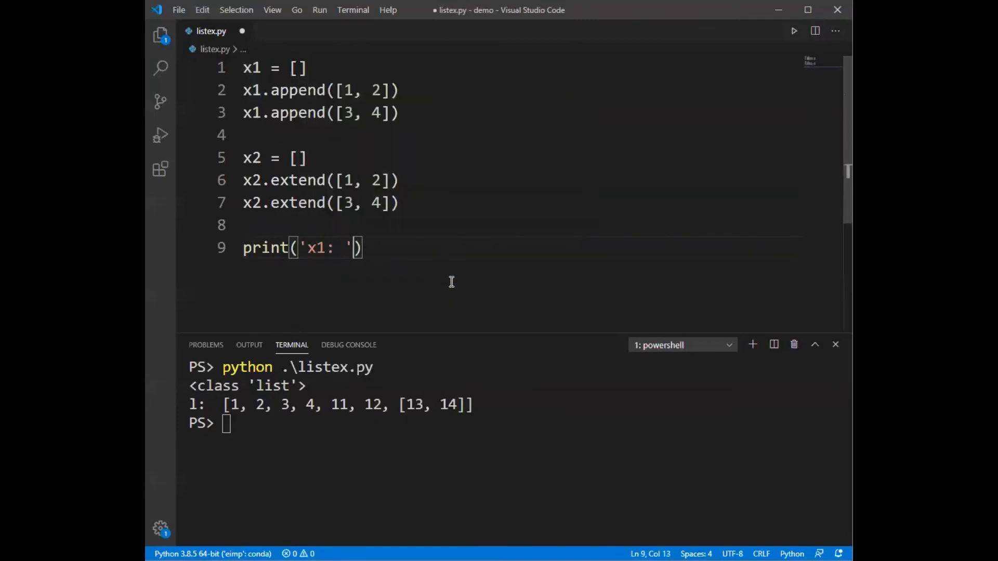
text(, x1))
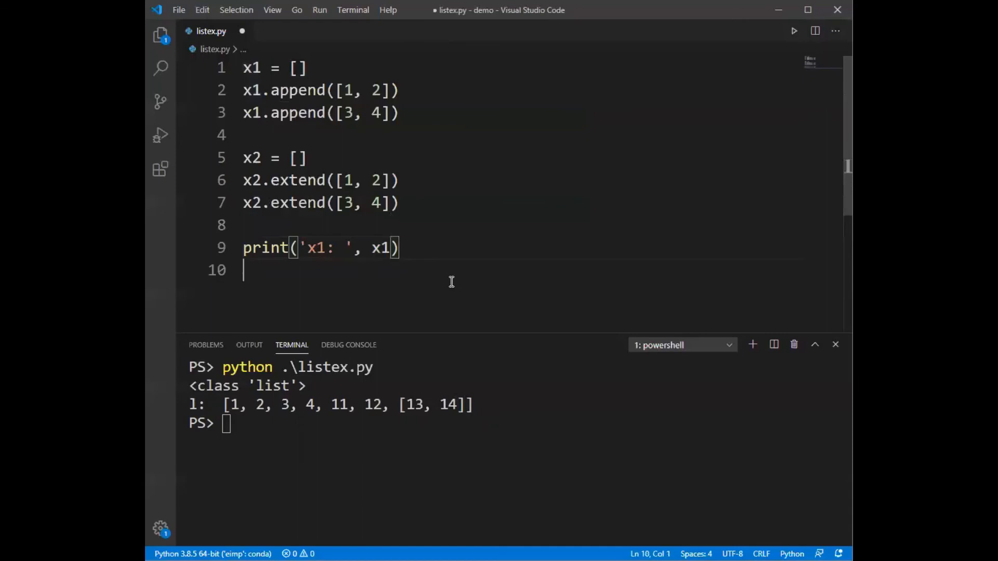
text(print('x')
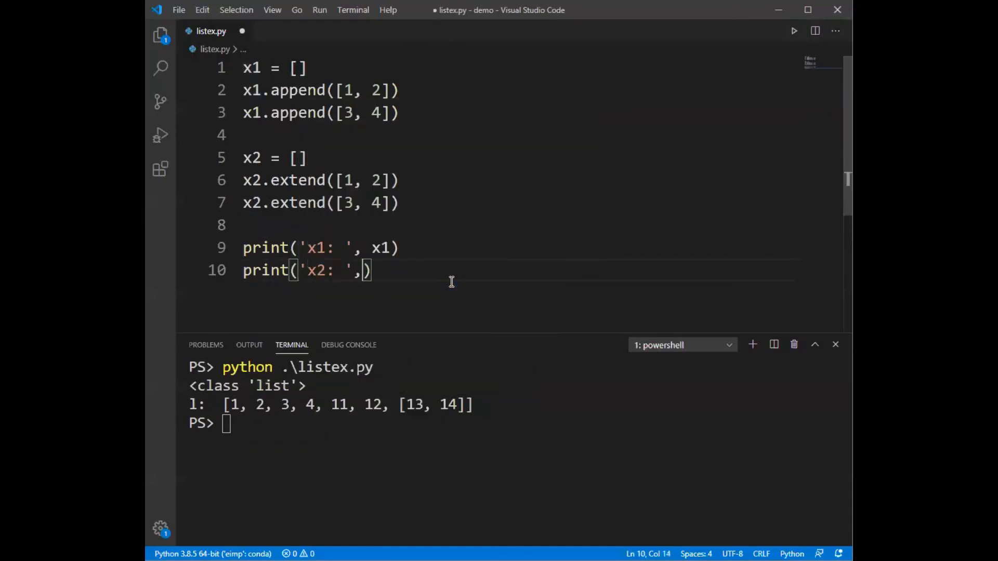
text(x2)
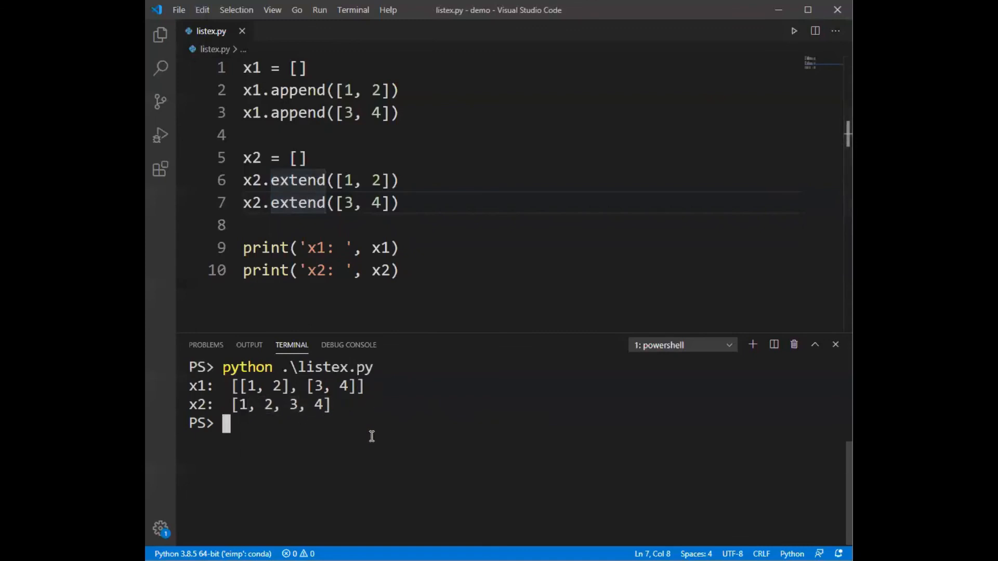
mouse_move(297, 408)
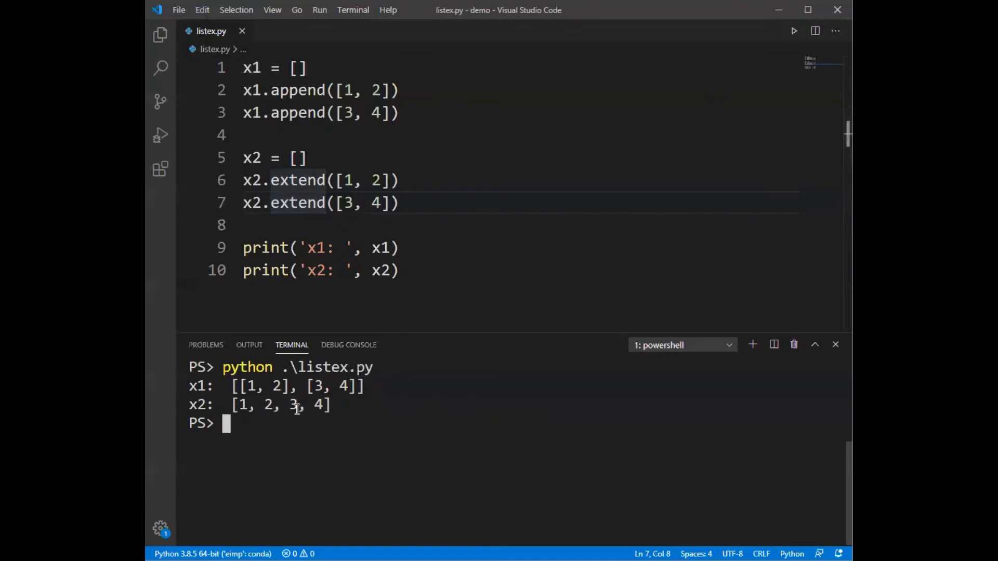
mouse_move(304, 409)
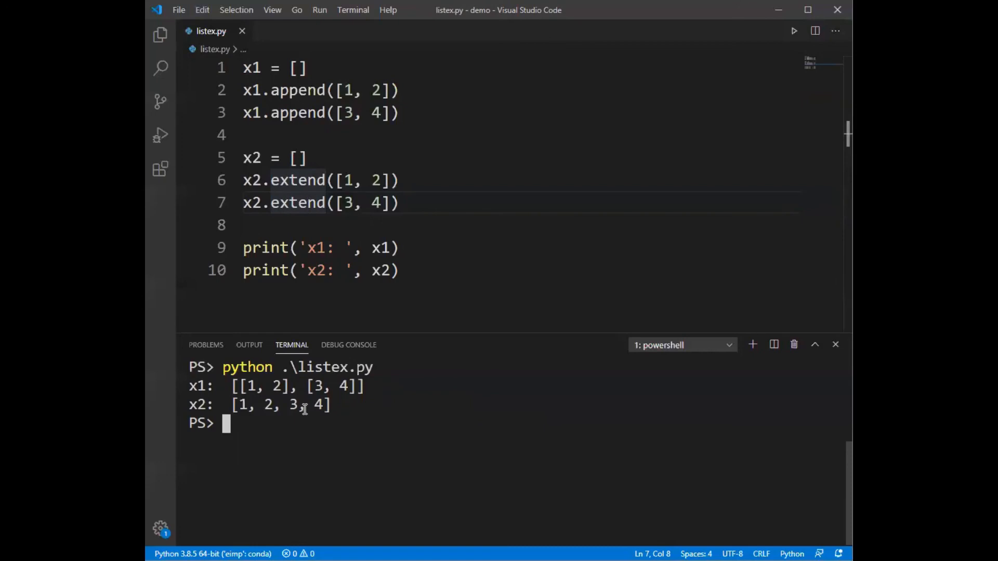
Point out the [1, 2] and [3, 4] extend arguments while comparing x1 [[1, 2], [3, 4]] with x2 [1, 2, 3, 4]
click(343, 203)
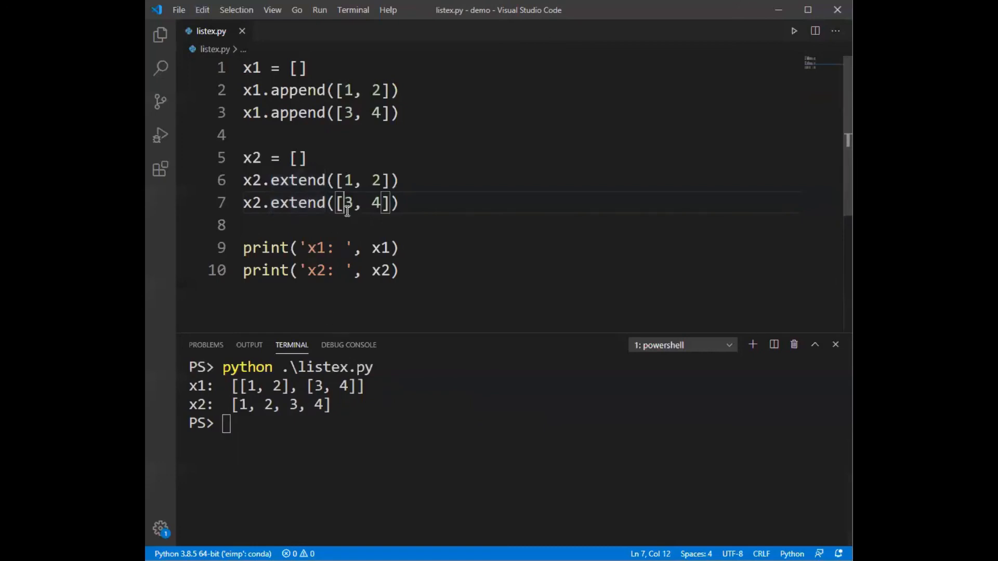
click(399, 203)
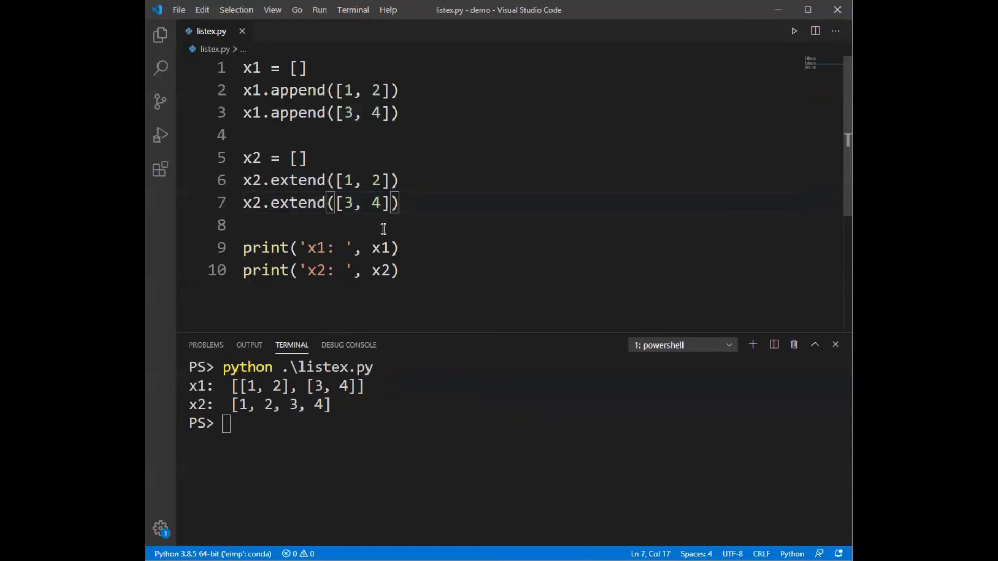
mouse_move(375, 228)
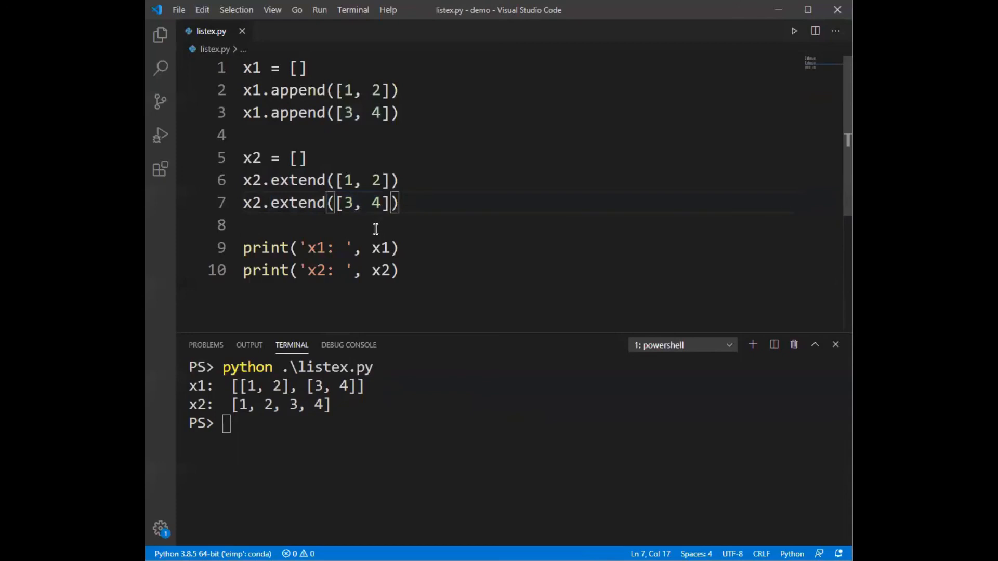
mouse_move(375, 82)
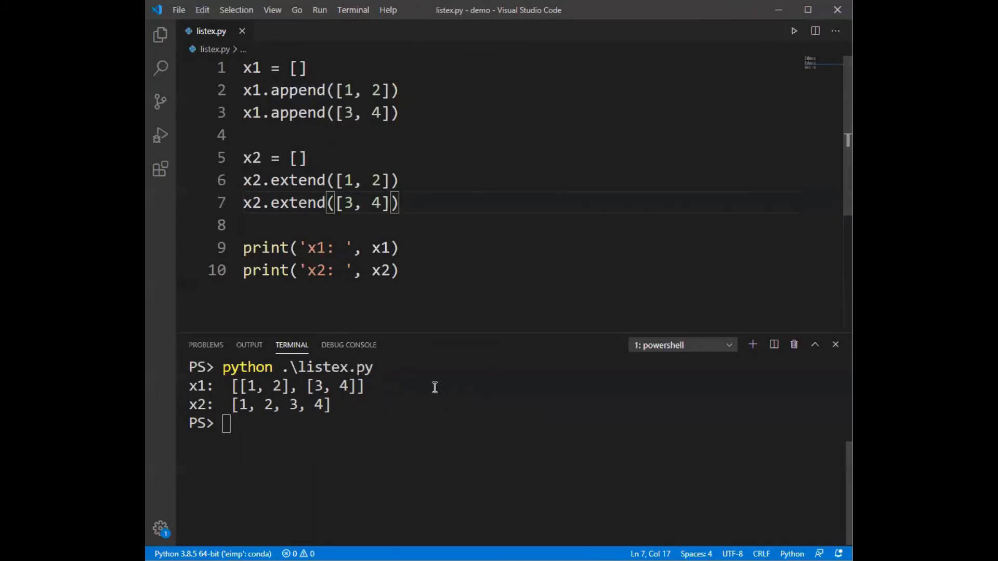
mouse_move(336, 180)
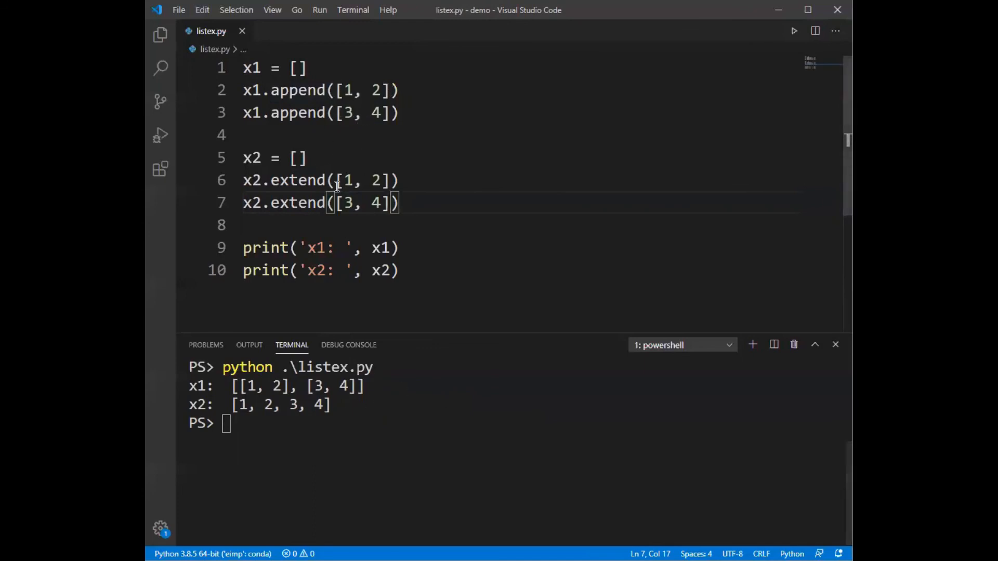
click(363, 180)
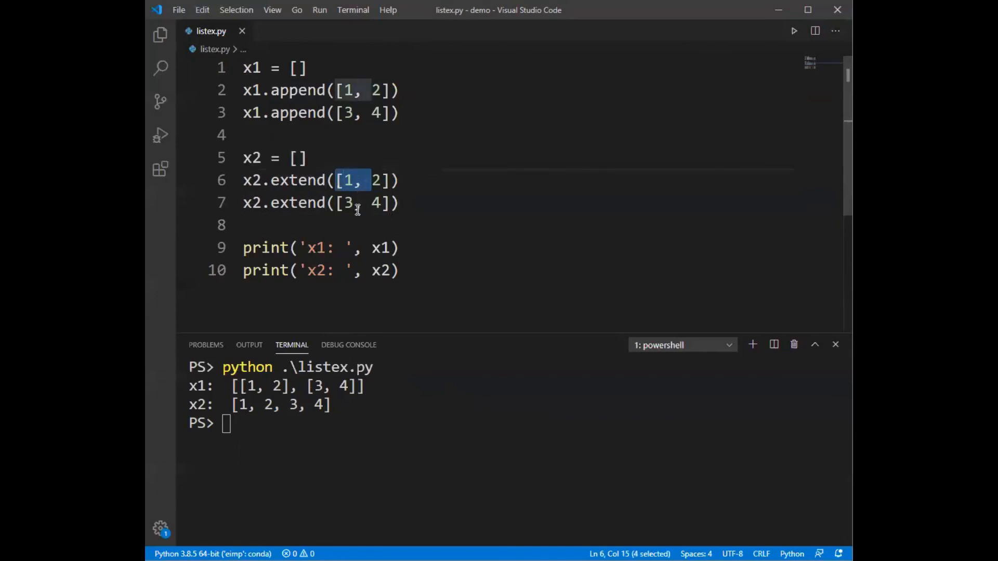
mouse_move(301, 226)
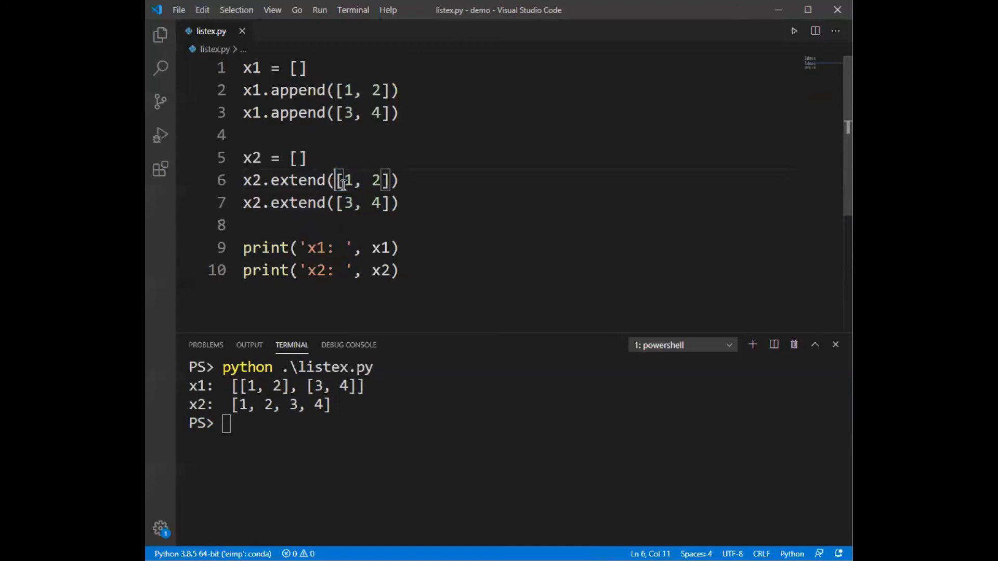
mouse_move(336, 184)
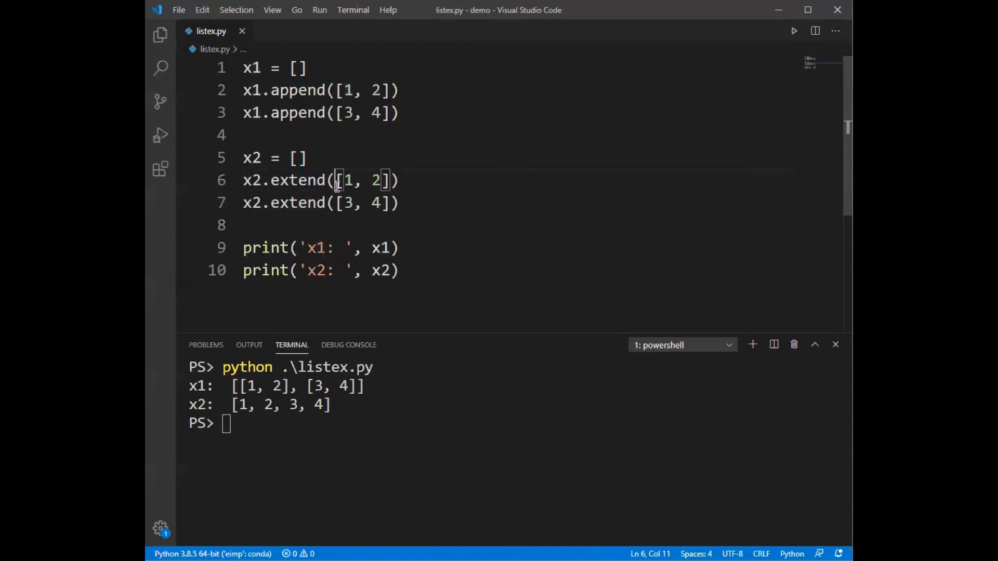
double_click(375, 181)
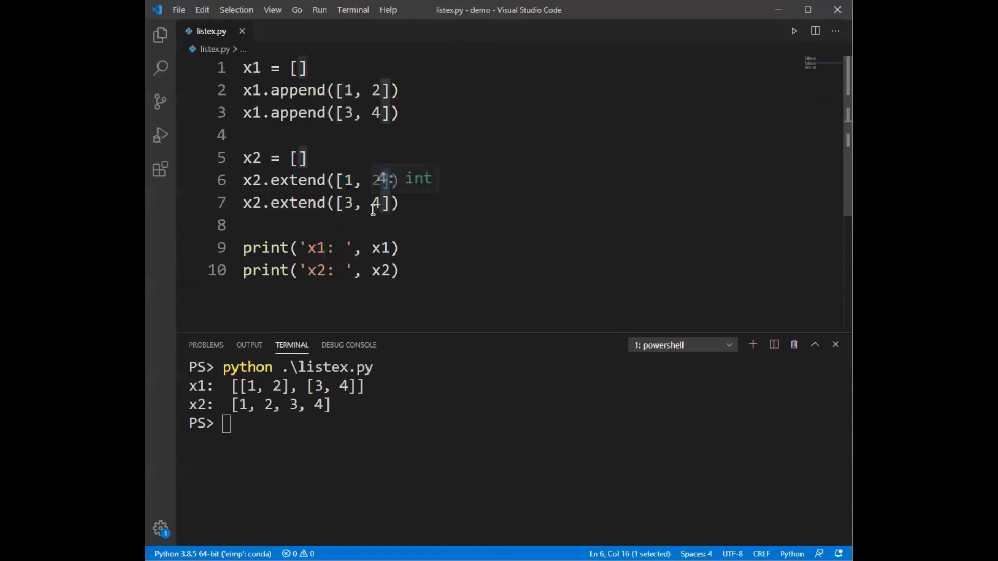
mouse_move(285, 225)
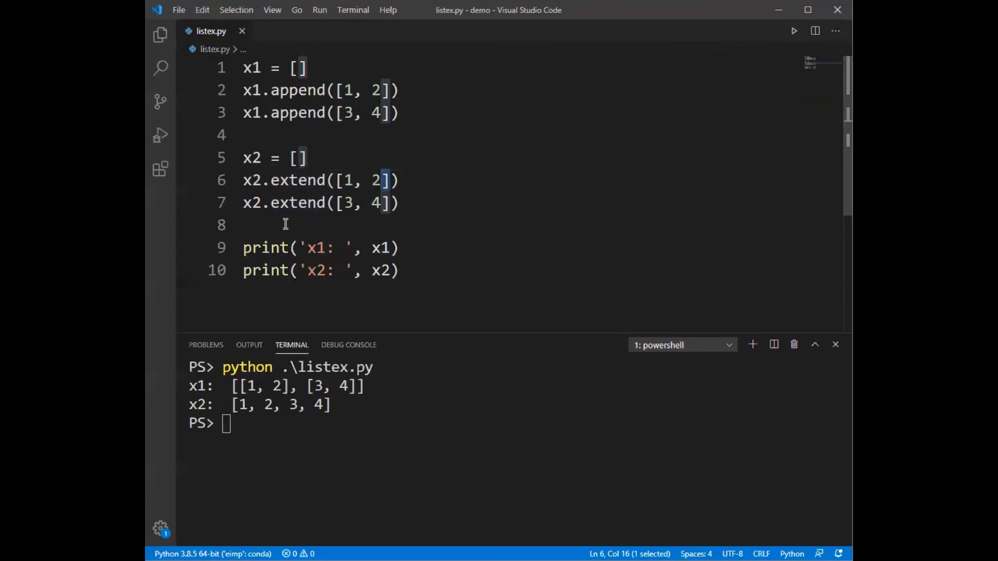
mouse_move(405, 233)
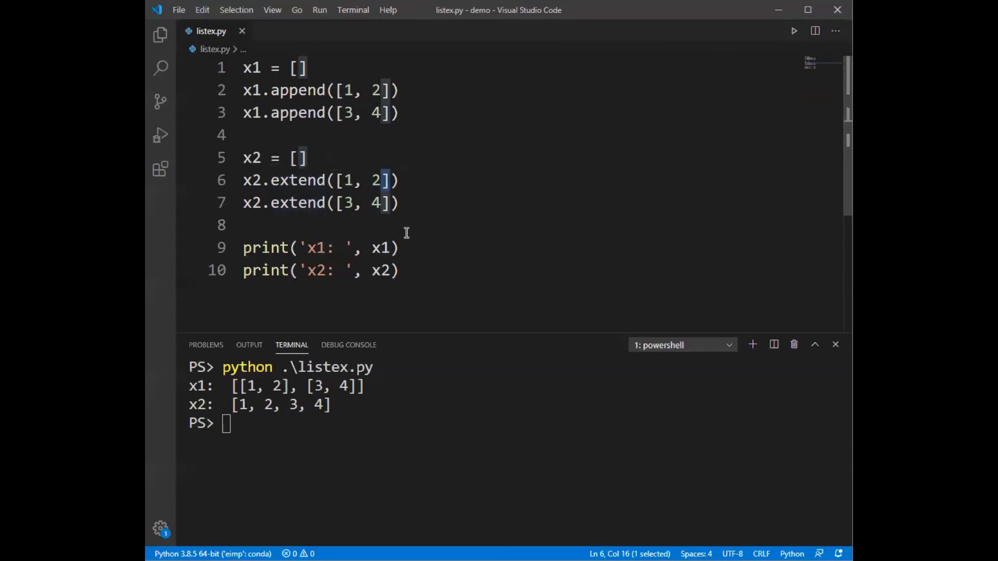